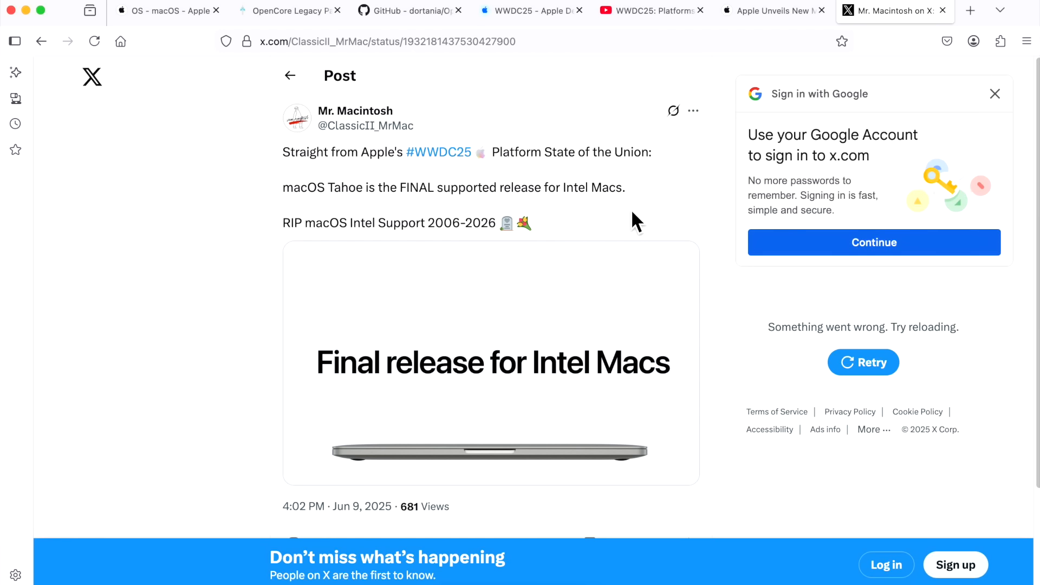
mouse_move(477, 216)
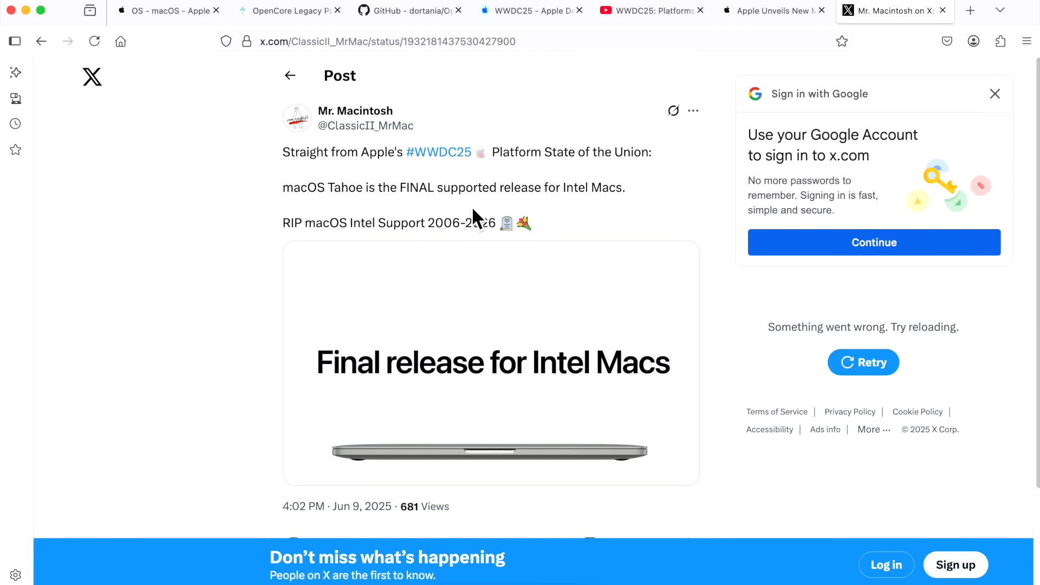
mouse_move(463, 225)
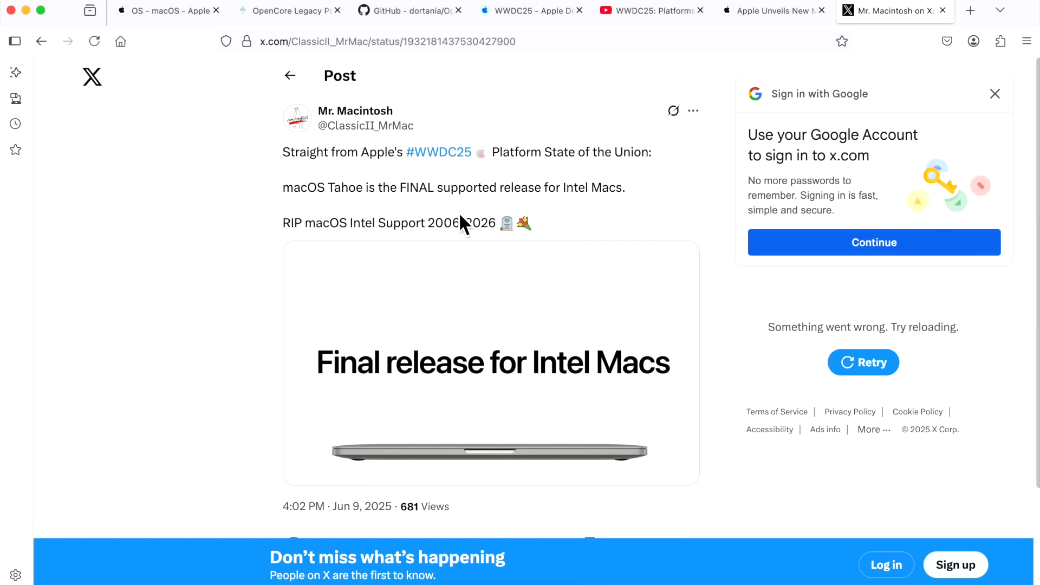
mouse_move(627, 215)
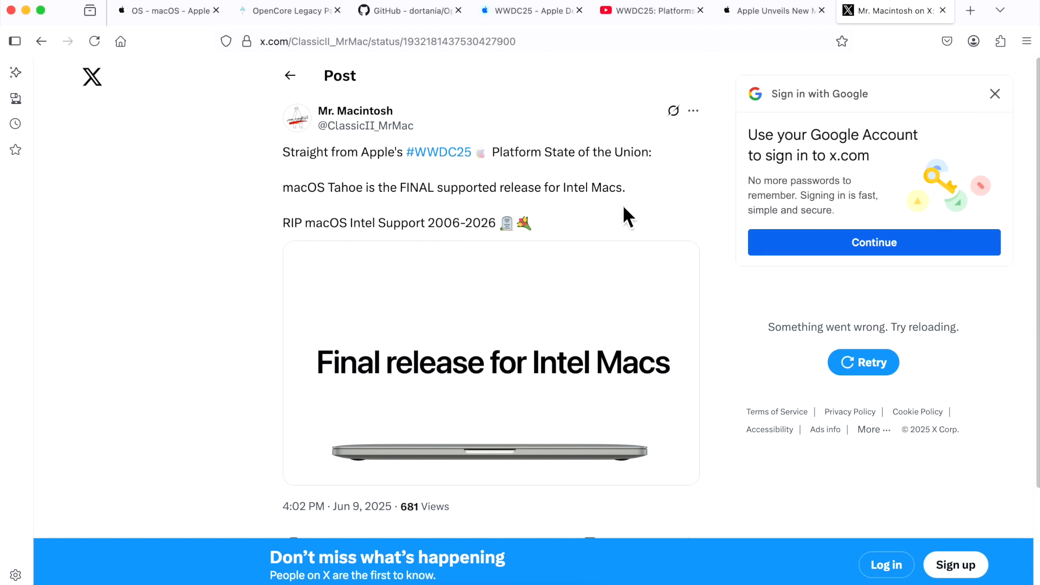
mouse_move(604, 239)
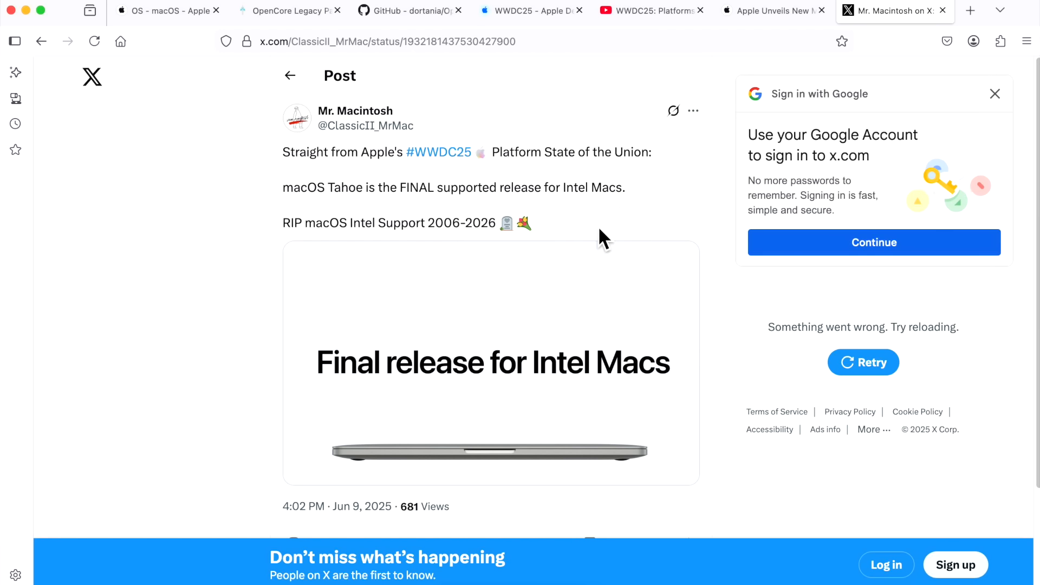
mouse_move(556, 249)
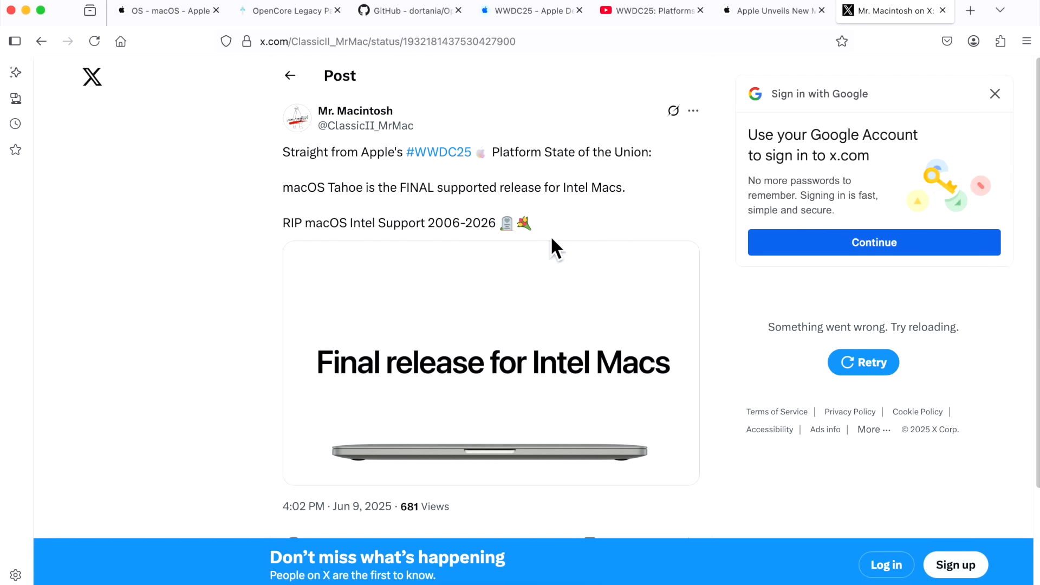
mouse_move(498, 246)
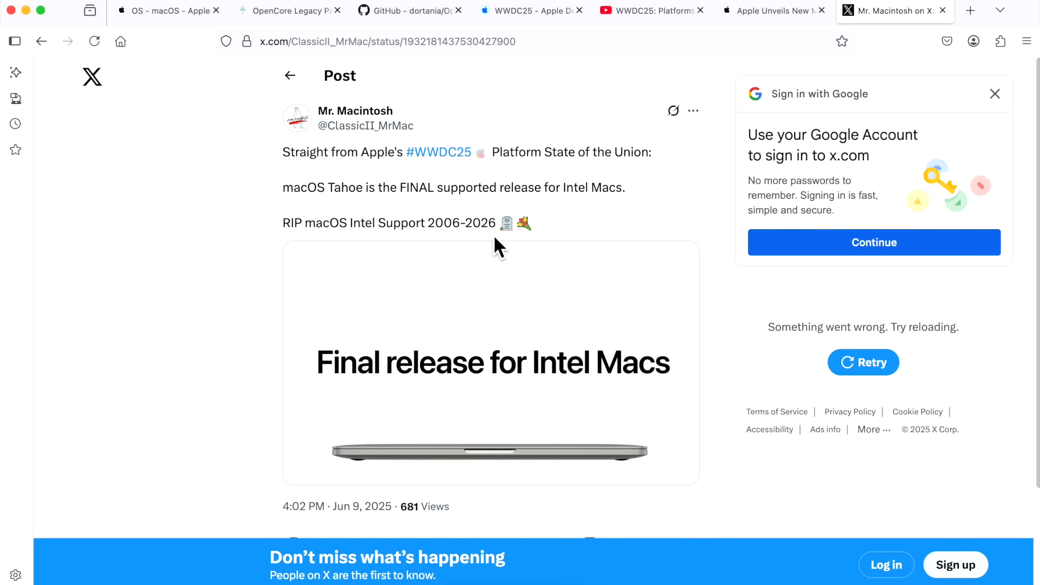
mouse_move(521, 250)
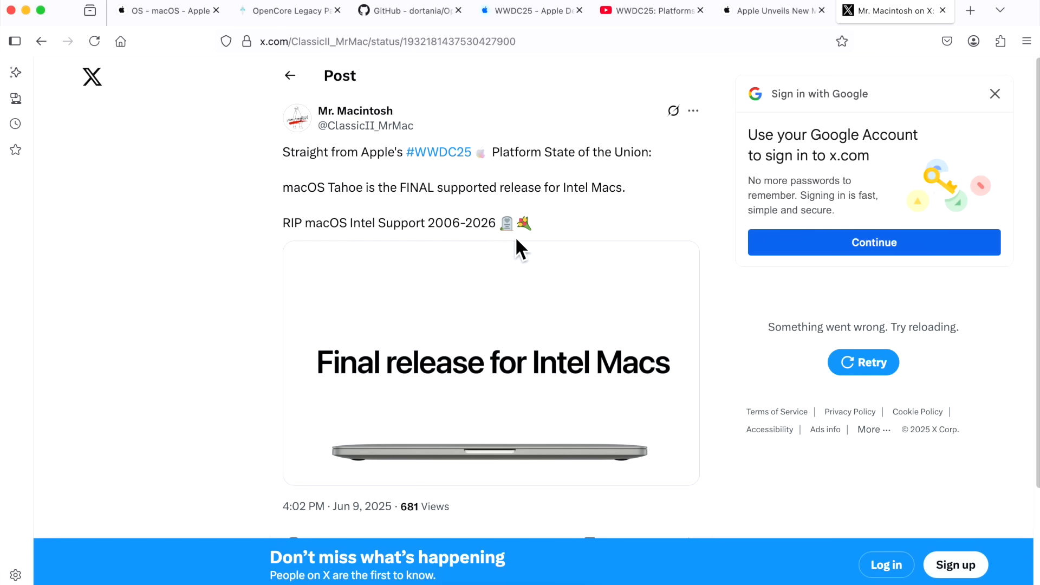
mouse_move(568, 267)
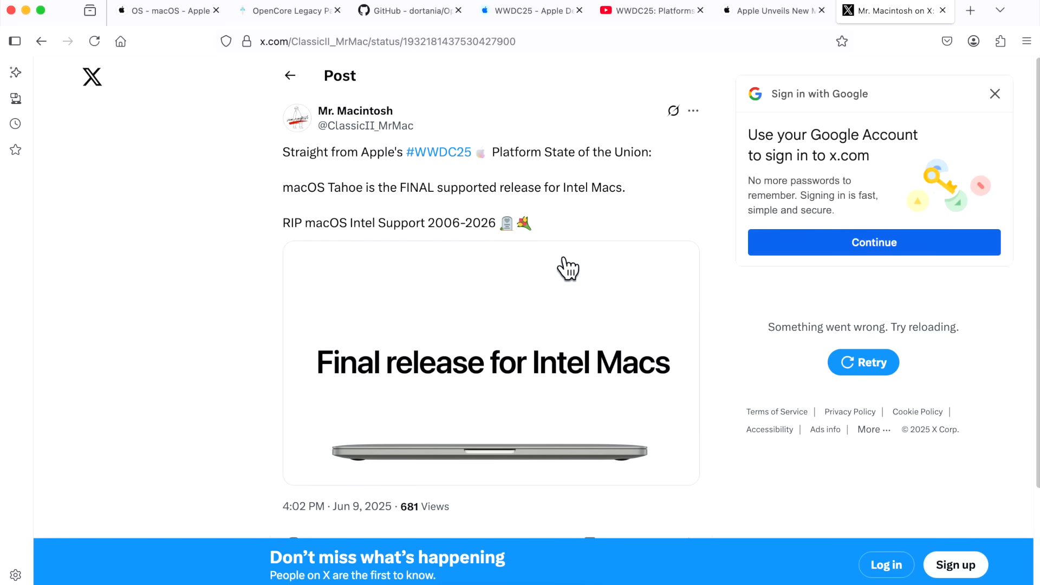
mouse_move(605, 324)
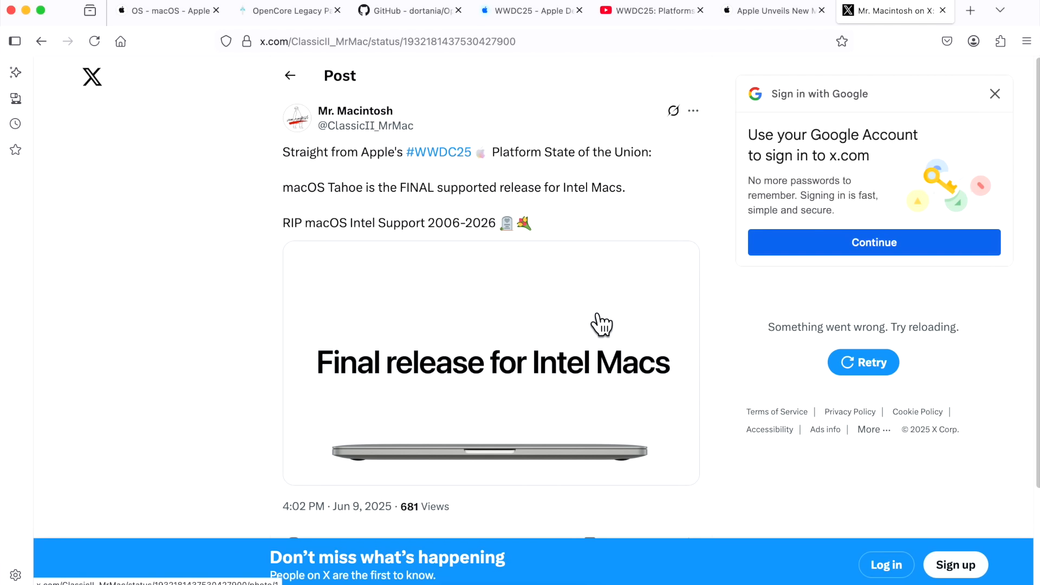
mouse_move(548, 421)
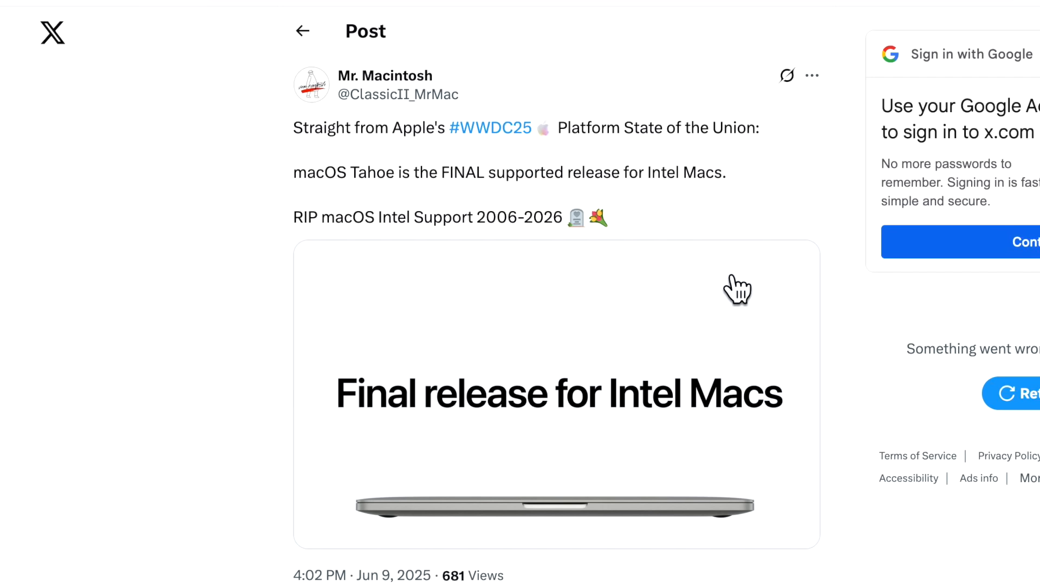
Step: Play the WWDC25 Platforms State of the Union video muted through the final-Intel-release announcement
left_click(650, 10)
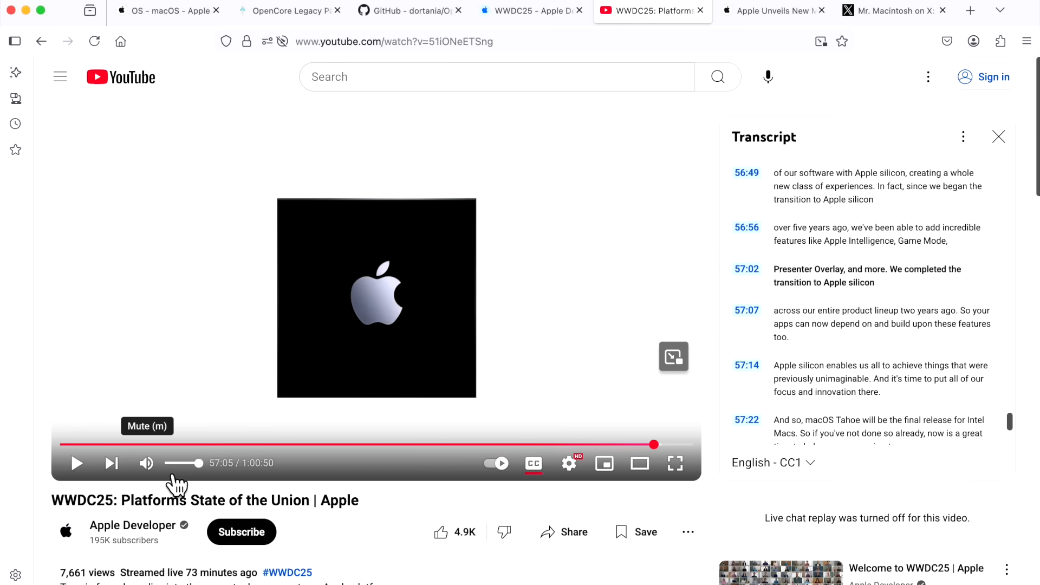
left_click(76, 462)
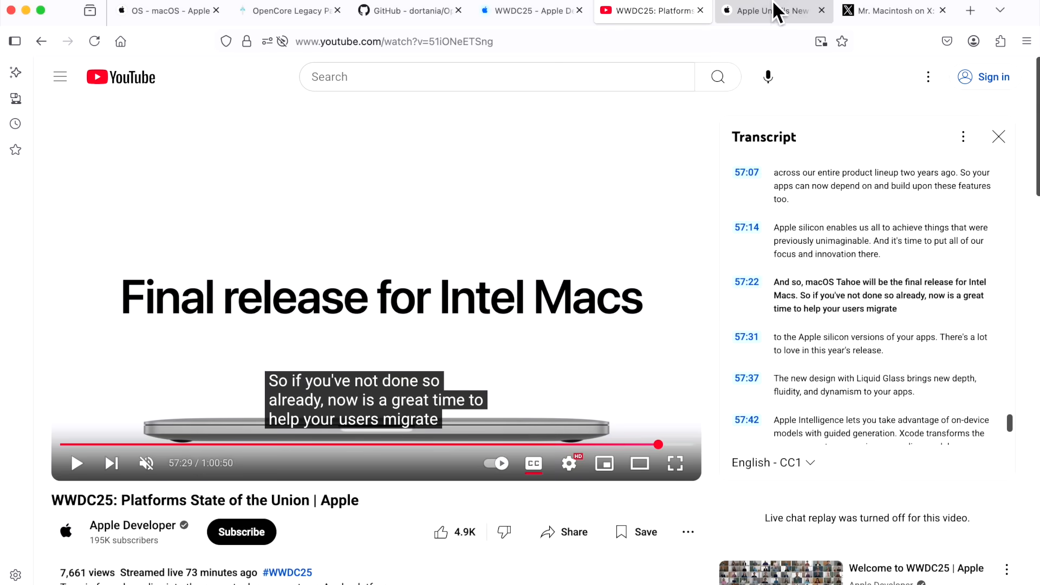
Step: Read through Apple's January 2006 press release unveiling the Intel Core Duo iMac
left_click(769, 11)
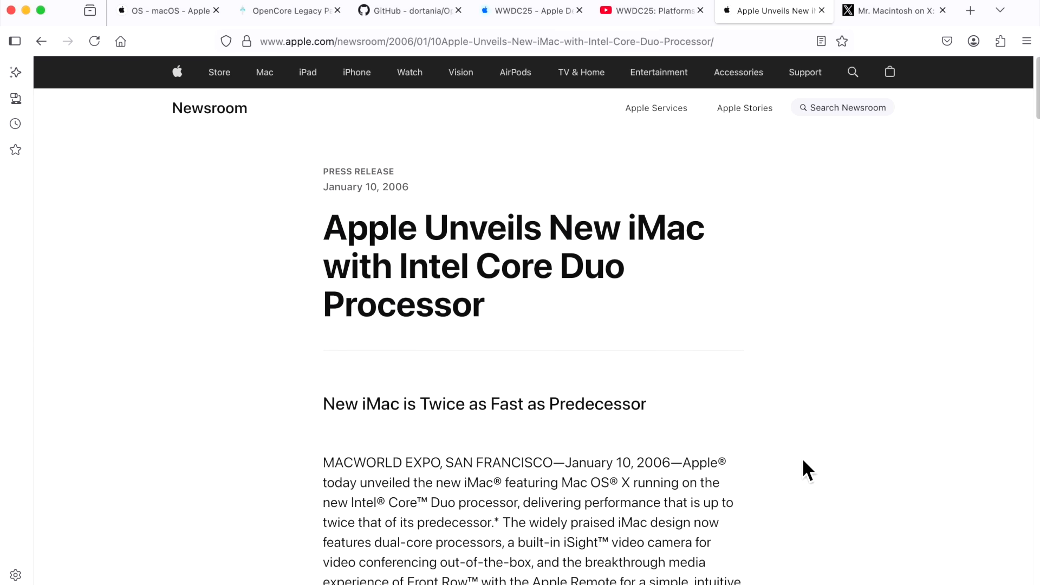
mouse_move(798, 444)
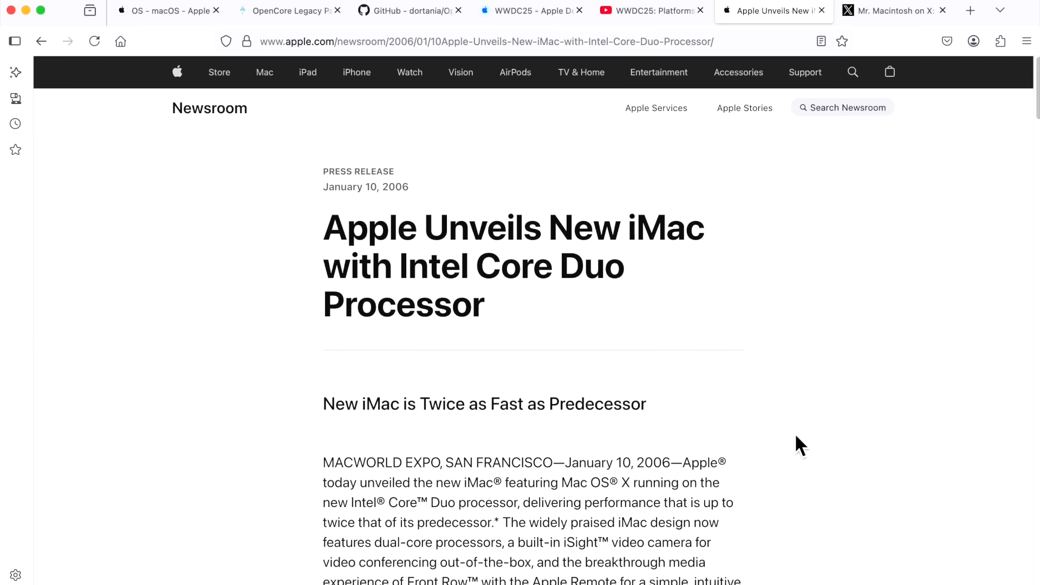
mouse_move(794, 445)
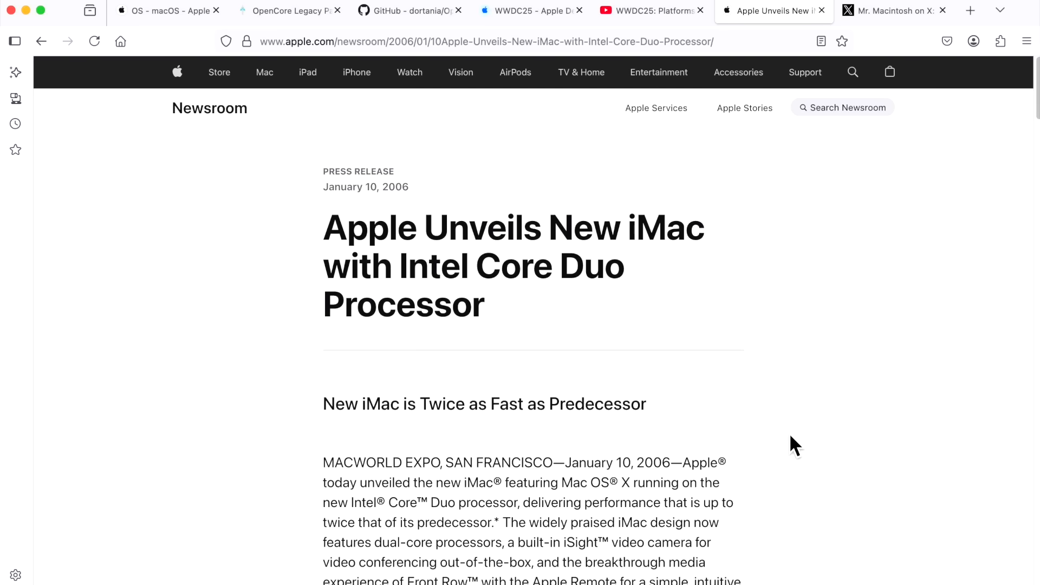
scroll("down", 3)
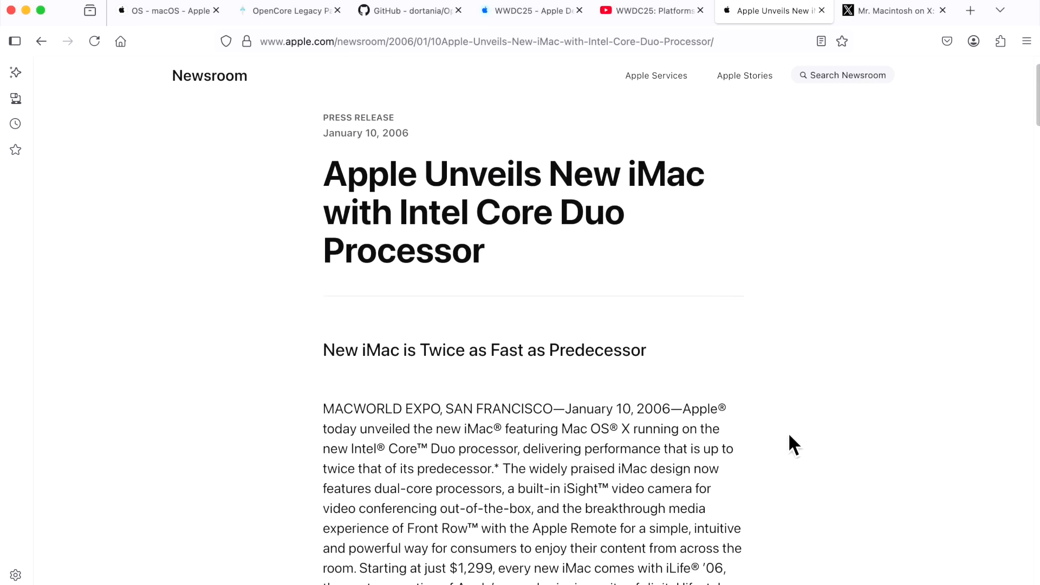
scroll("down", 3)
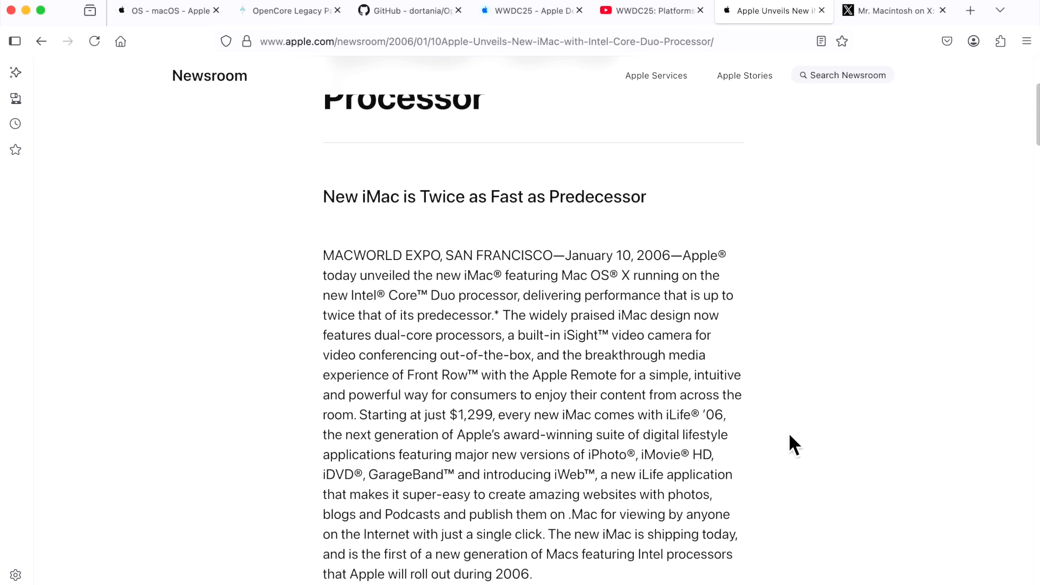
scroll("up", 3)
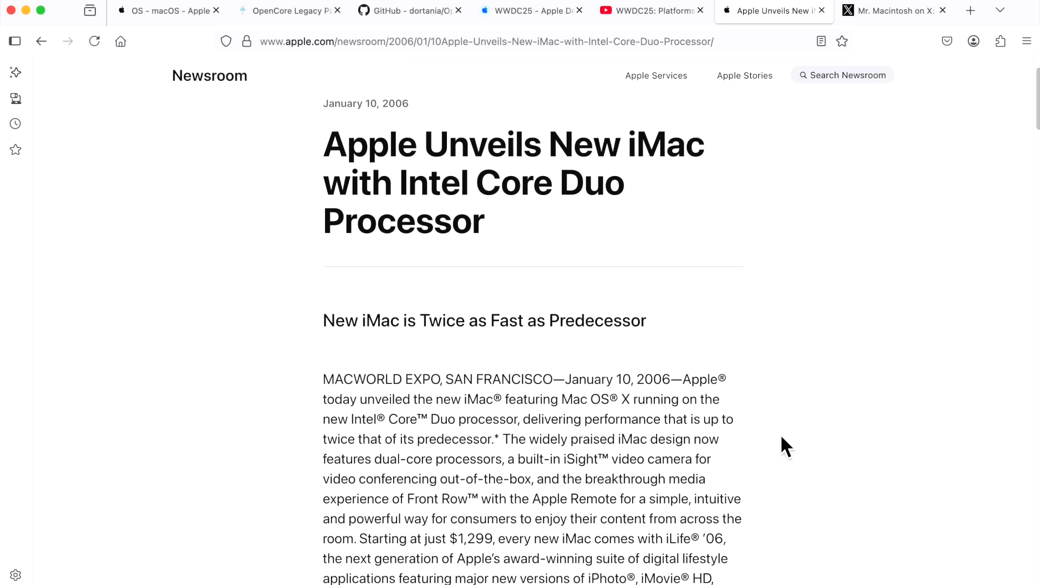
mouse_move(817, 343)
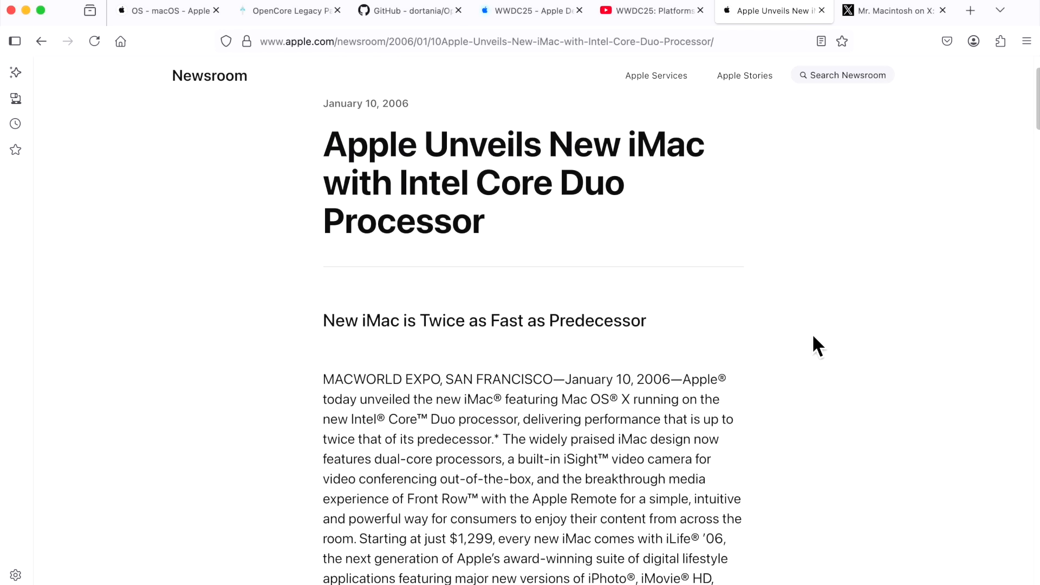
mouse_move(808, 347)
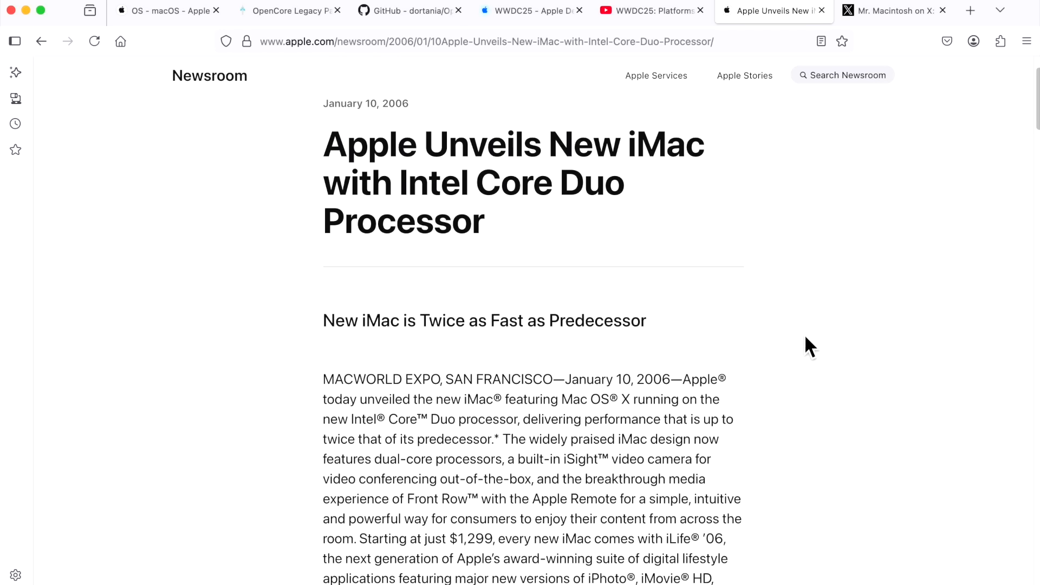
mouse_move(800, 313)
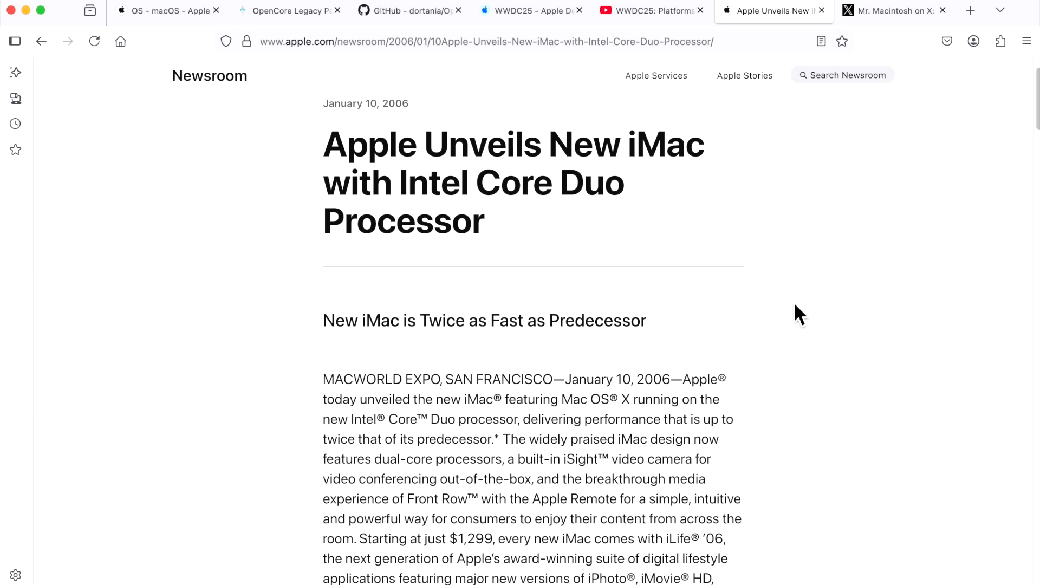
mouse_move(343, 81)
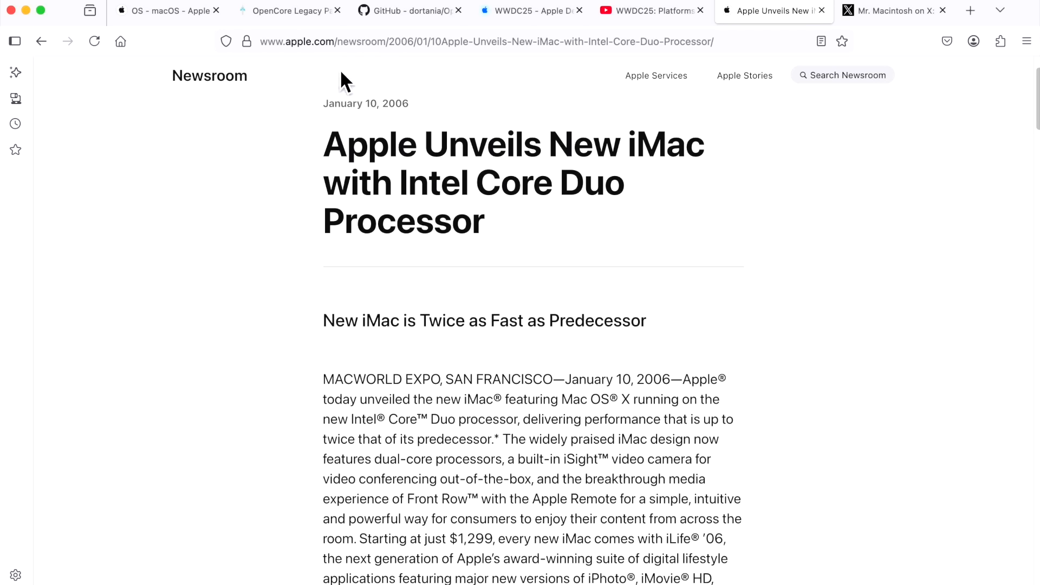
Step: Show the OpenCore Legacy Patcher home page with its tagline
left_click(288, 9)
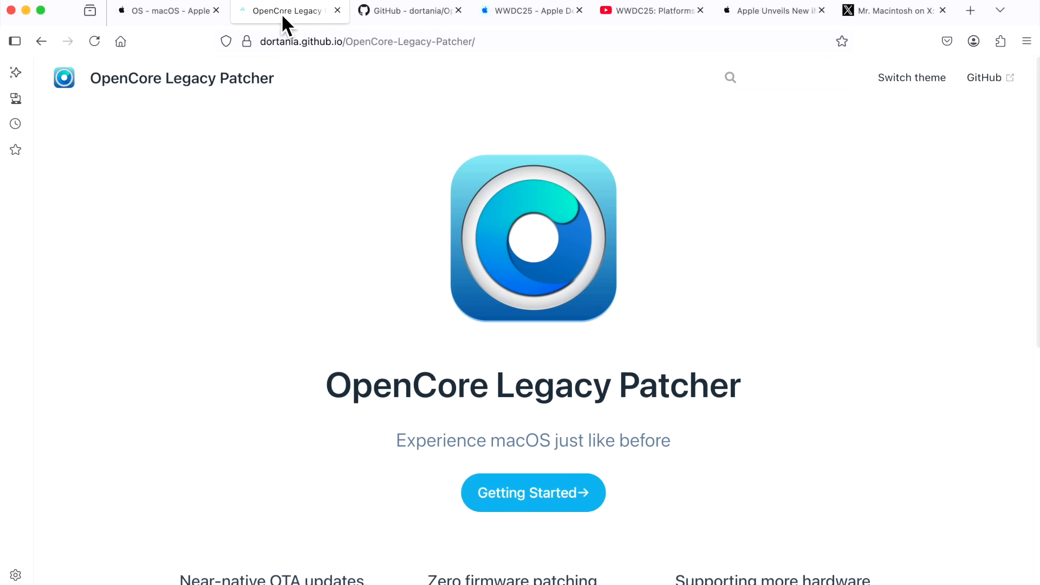
mouse_move(268, 15)
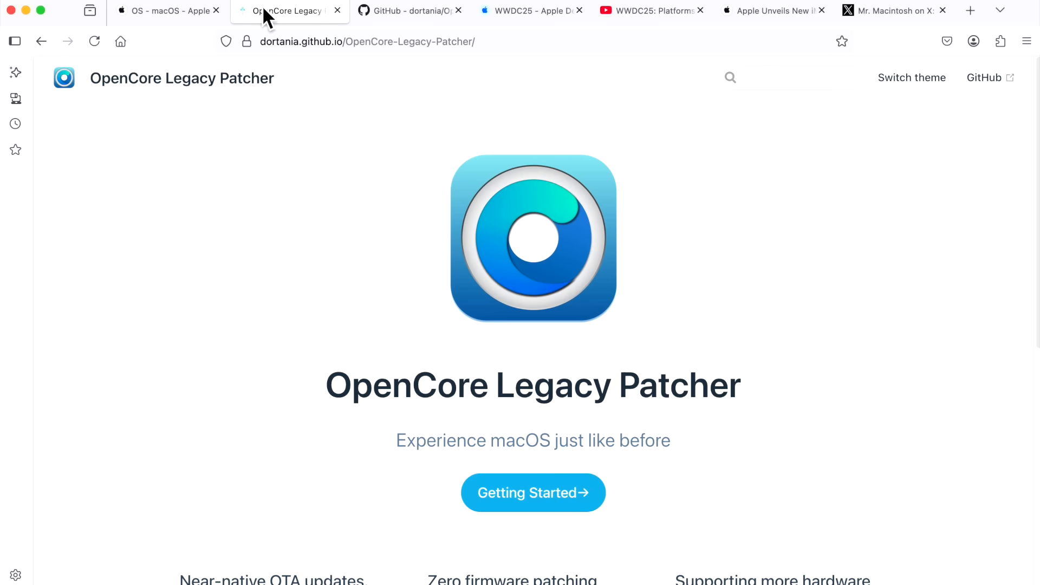
mouse_move(769, 10)
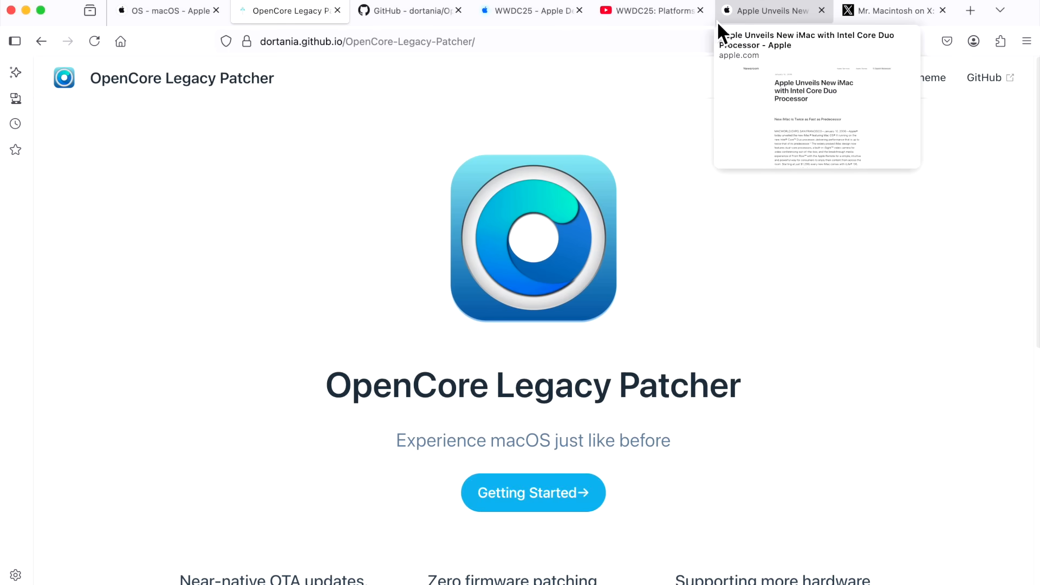
Step: Show the Mr. Macintosh X post calling macOS Tahoe the final Intel Mac release
left_click(888, 11)
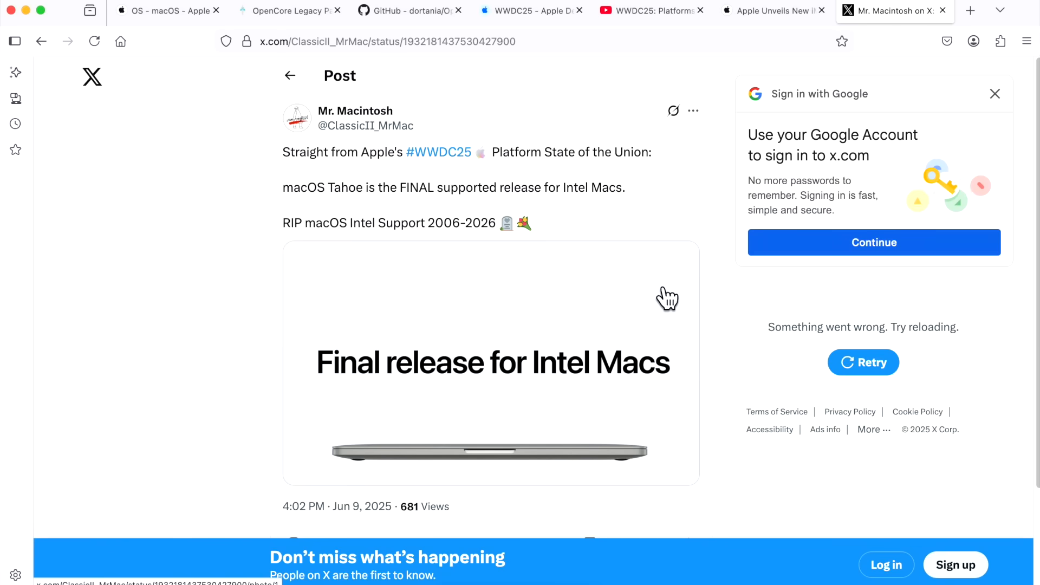
mouse_move(659, 303)
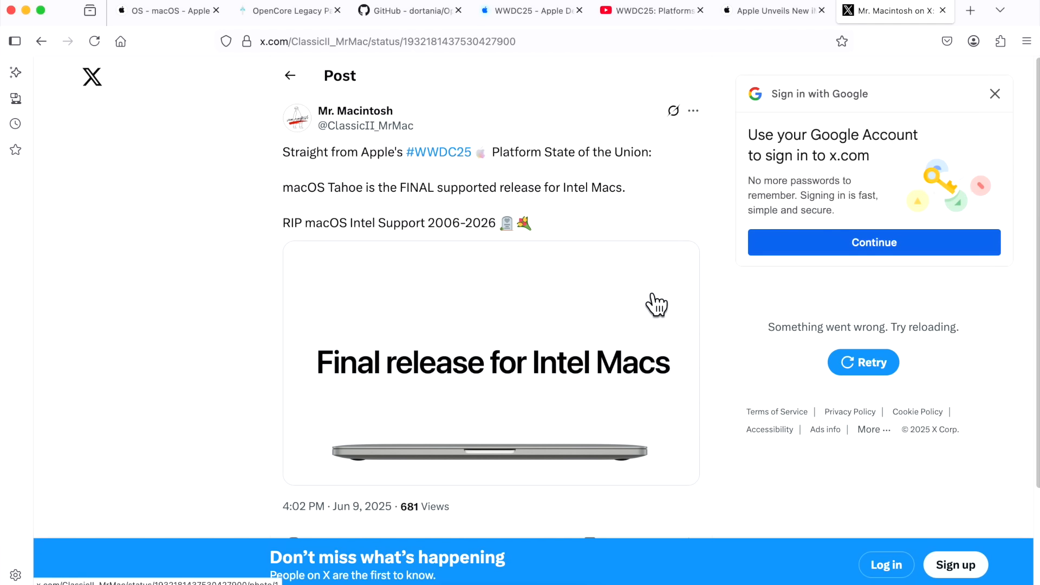
mouse_move(647, 304)
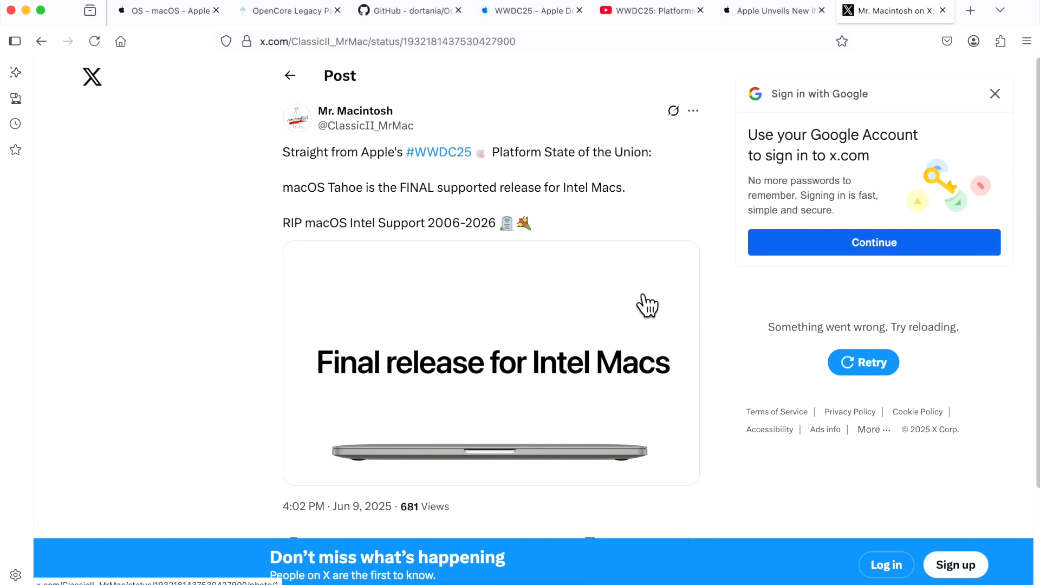
mouse_move(544, 313)
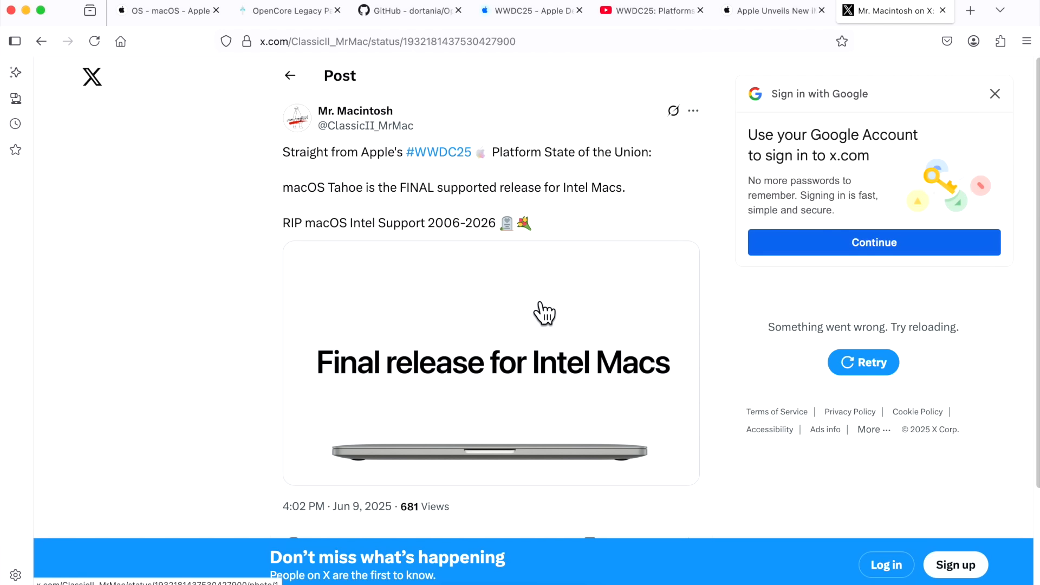
mouse_move(546, 315)
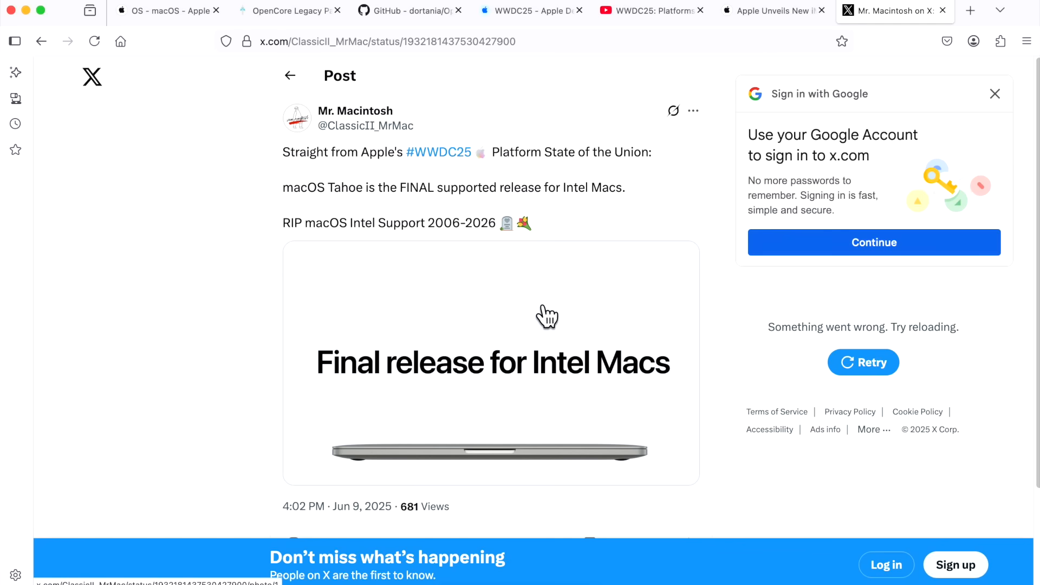
mouse_move(675, 446)
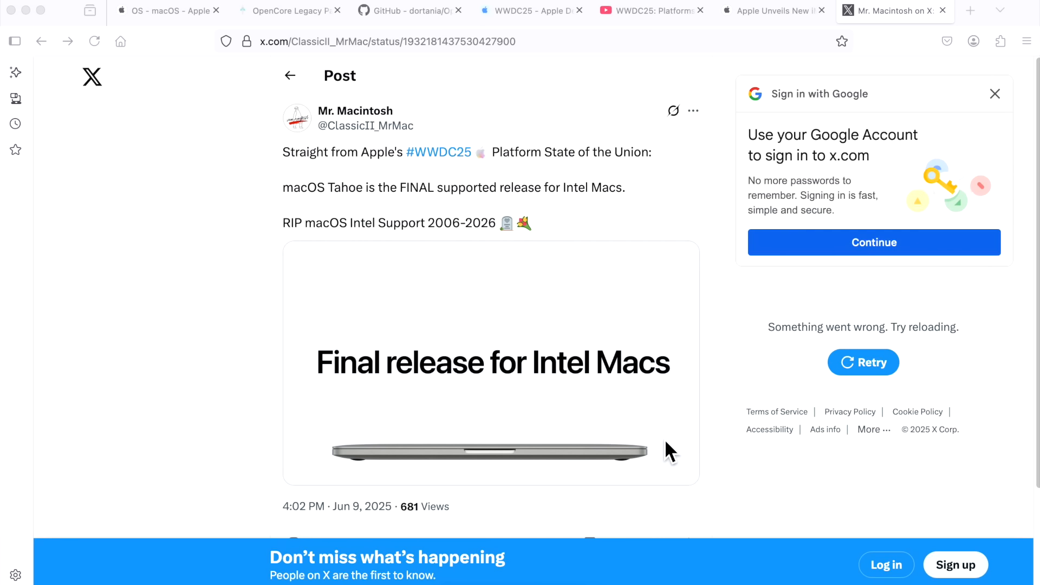
Step: Show 'powerpc snow leopard.jpg' in Preview with the Intel processor requirement circled
left_click(490, 364)
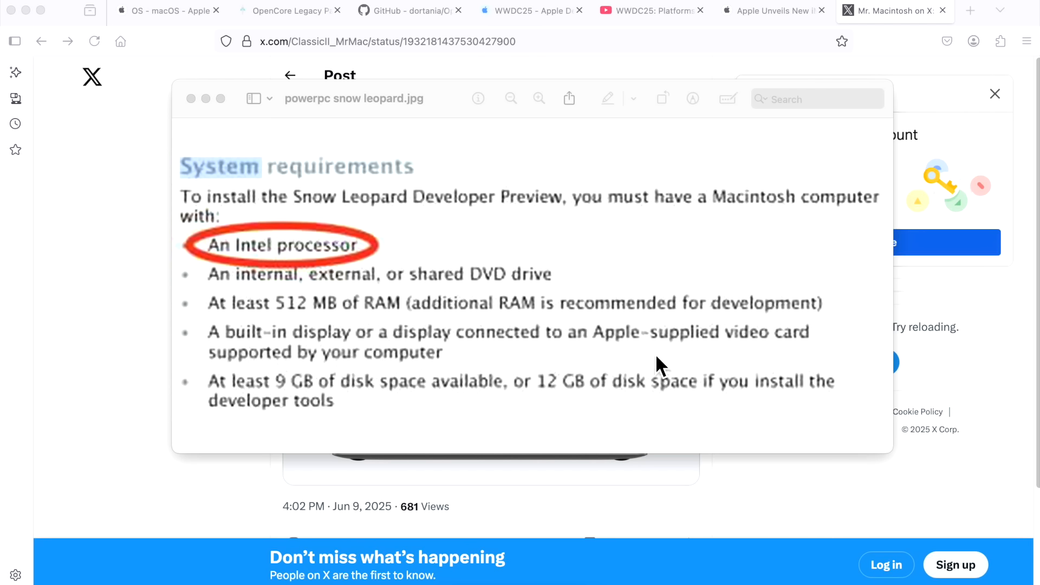
mouse_move(775, 369)
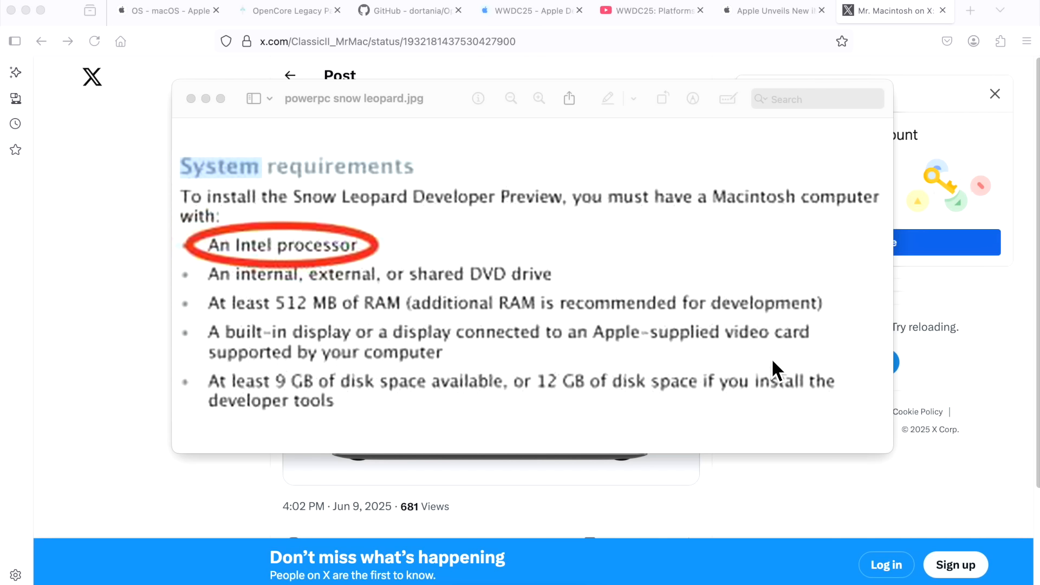
mouse_move(745, 430)
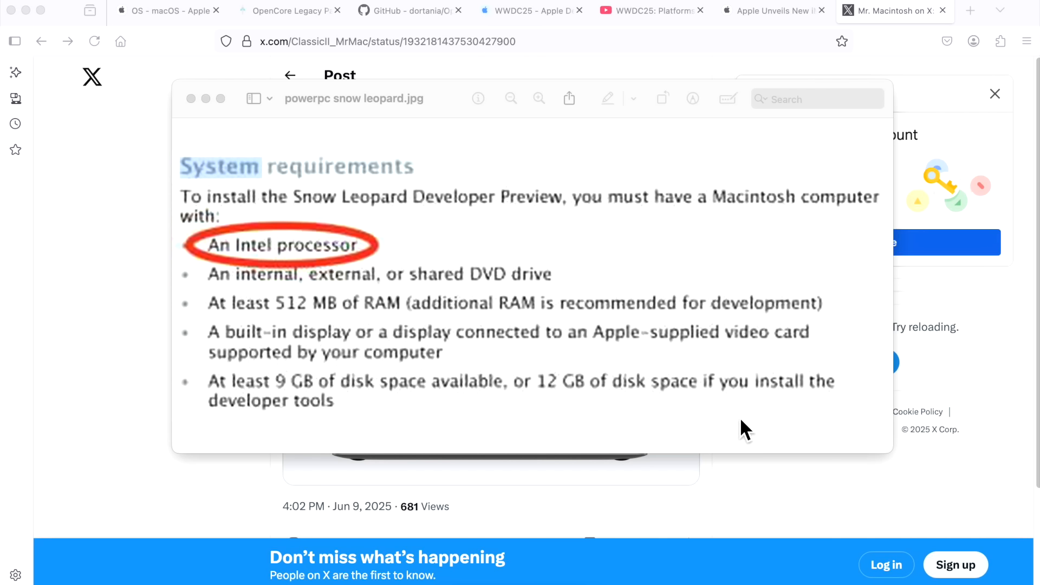
mouse_move(464, 261)
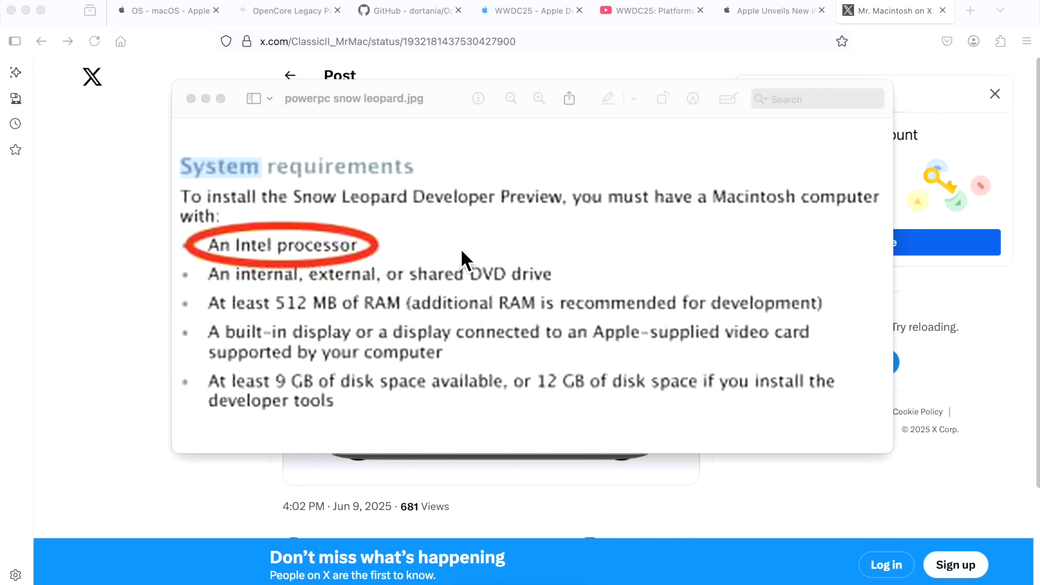
mouse_move(460, 258)
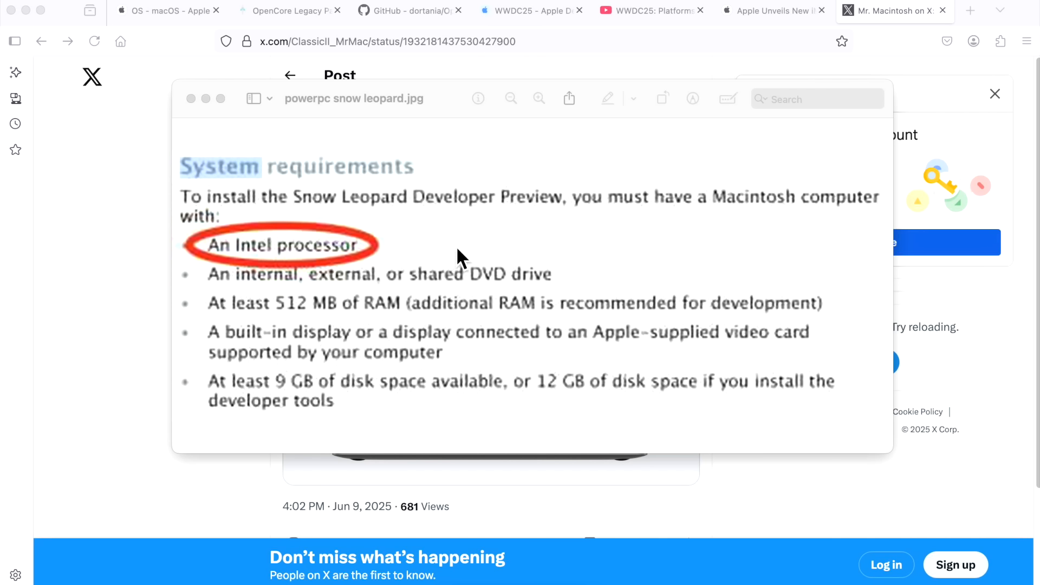
mouse_move(457, 262)
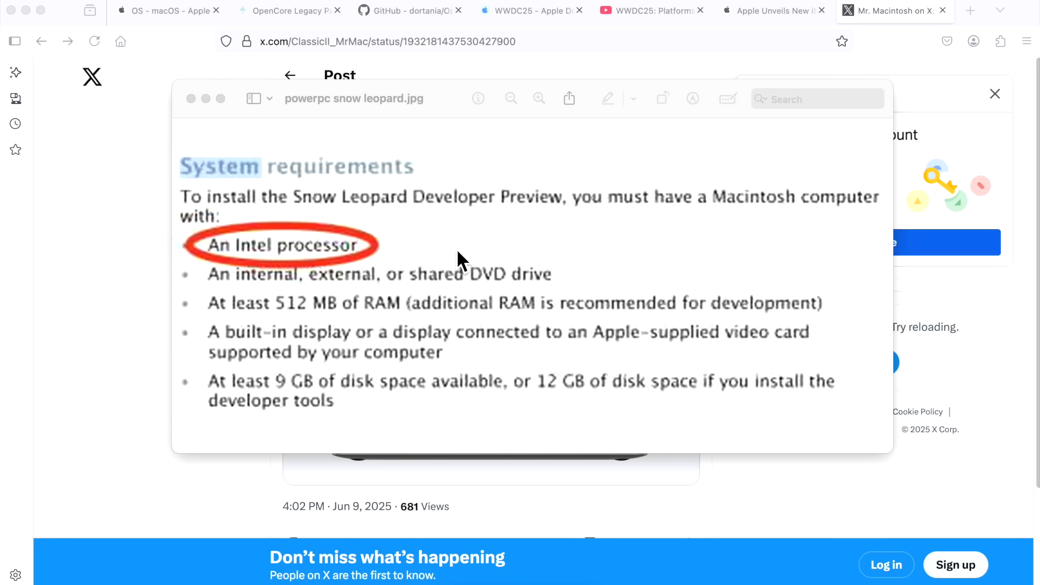
mouse_move(647, 225)
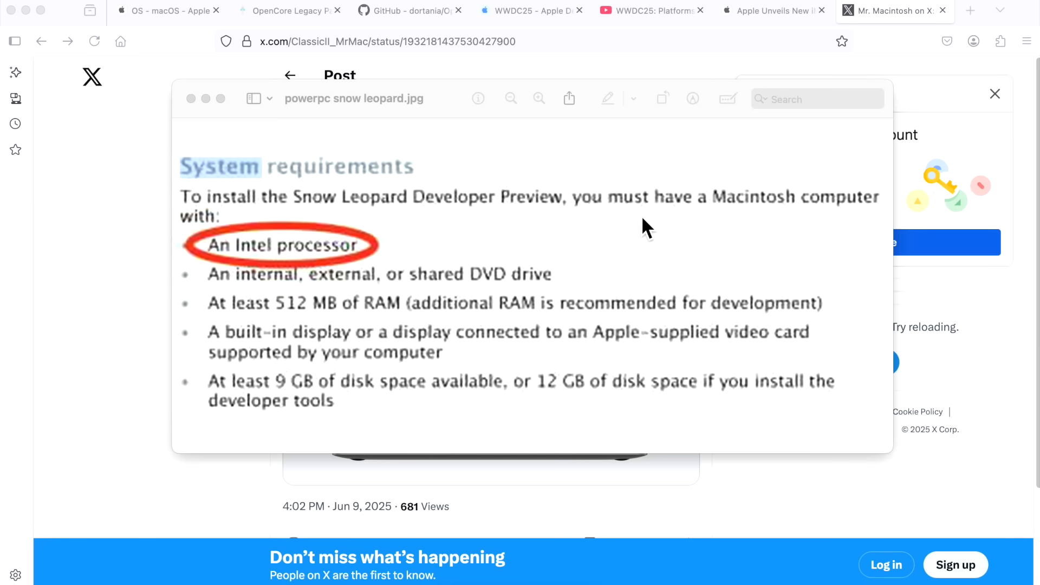
mouse_move(272, 275)
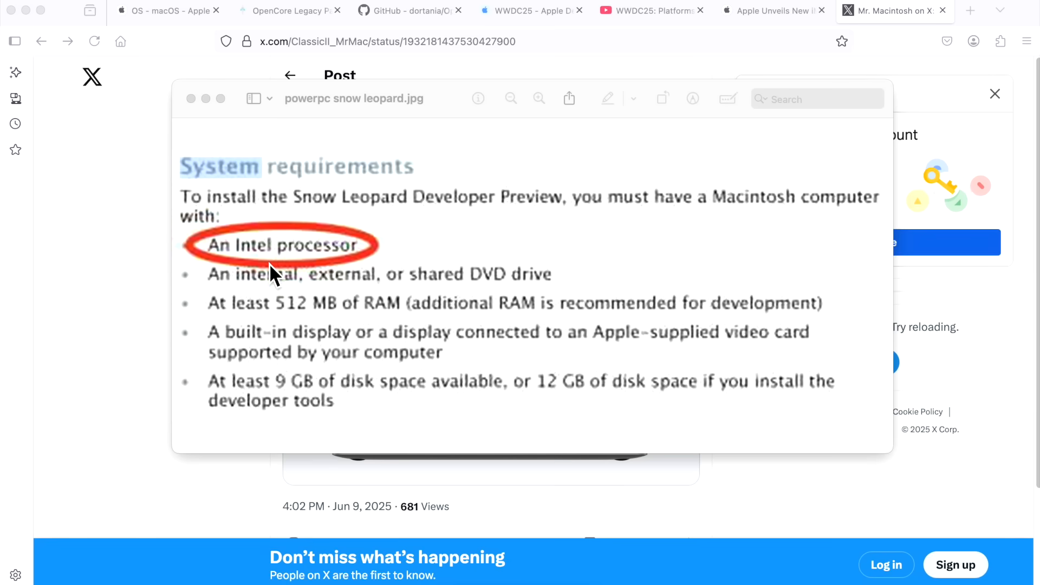
mouse_move(297, 300)
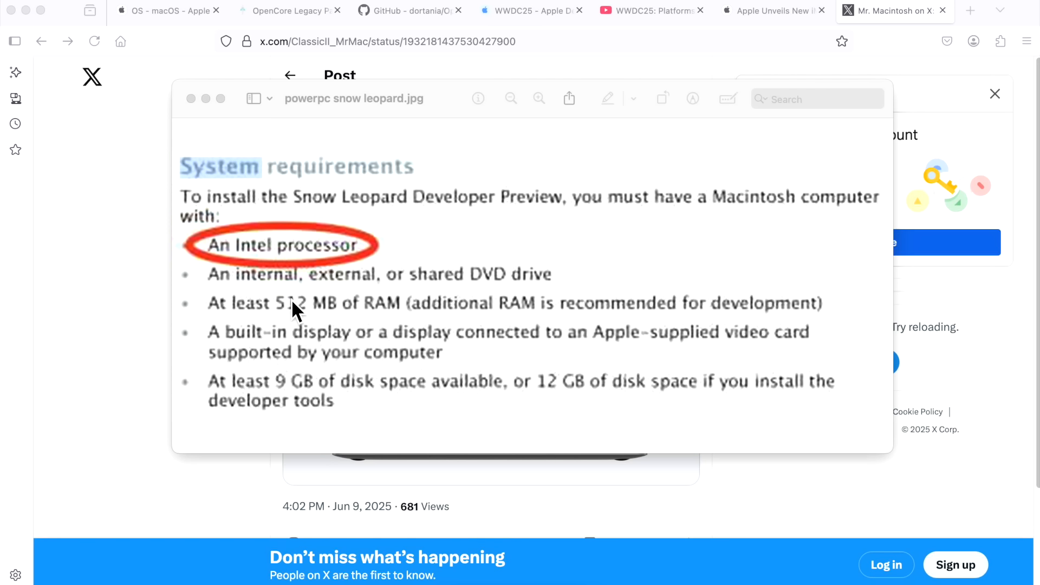
mouse_move(340, 264)
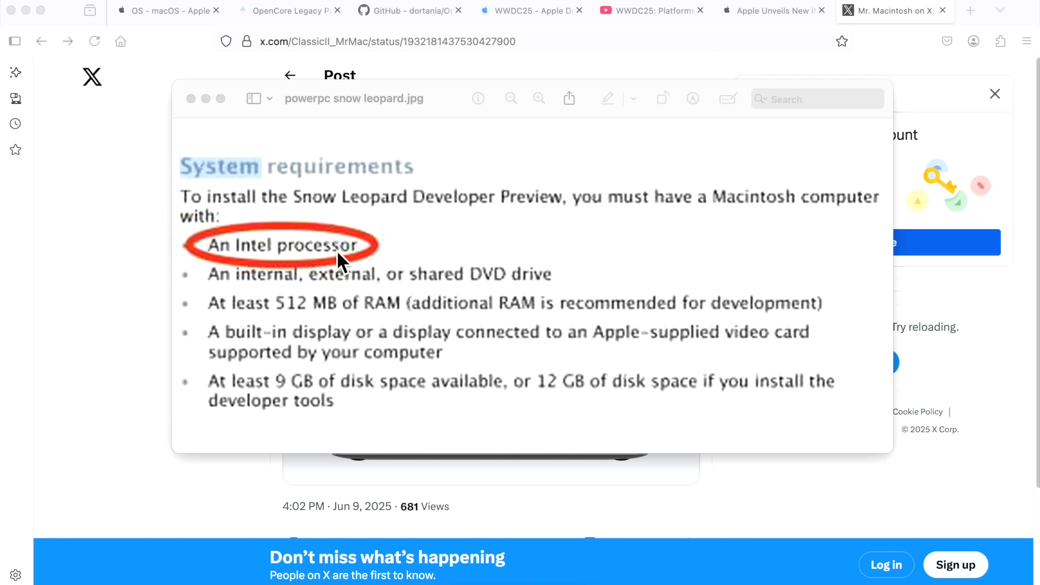
mouse_move(320, 269)
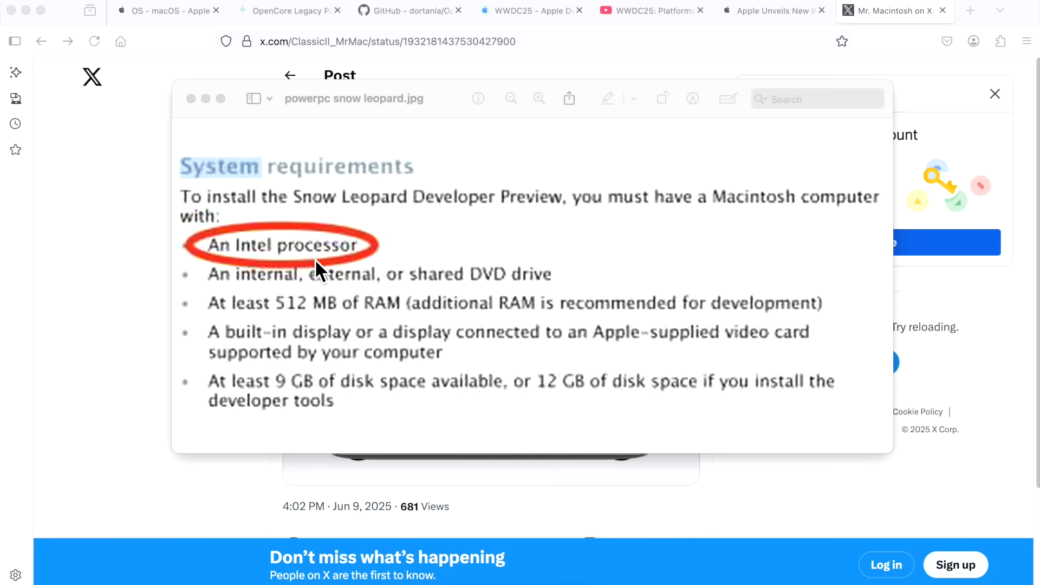
mouse_move(772, 10)
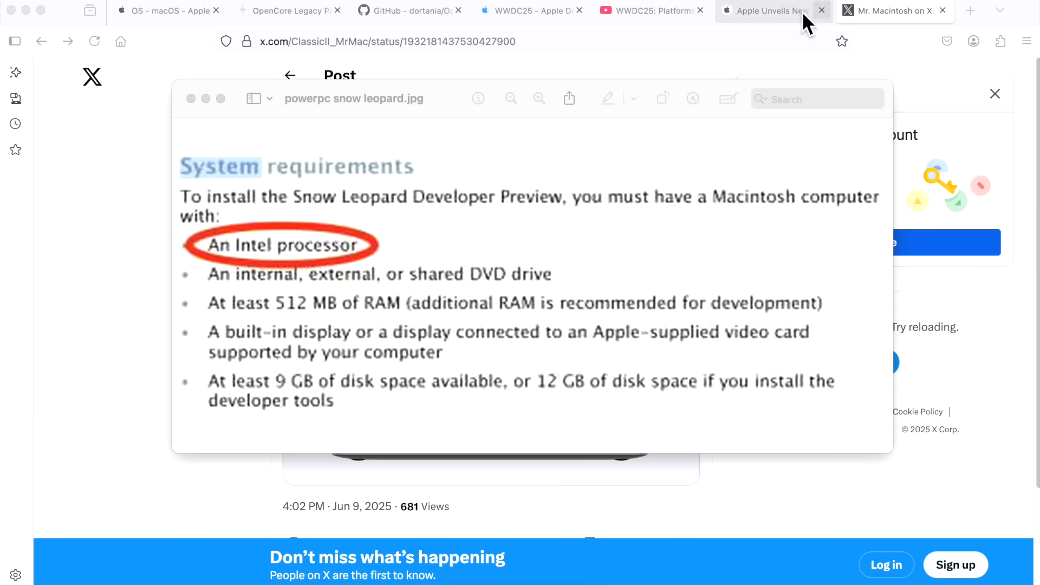
Step: Return to the WWDC25 keynote at the 'Final release for Intel Macs' moment with transcript
left_click(650, 10)
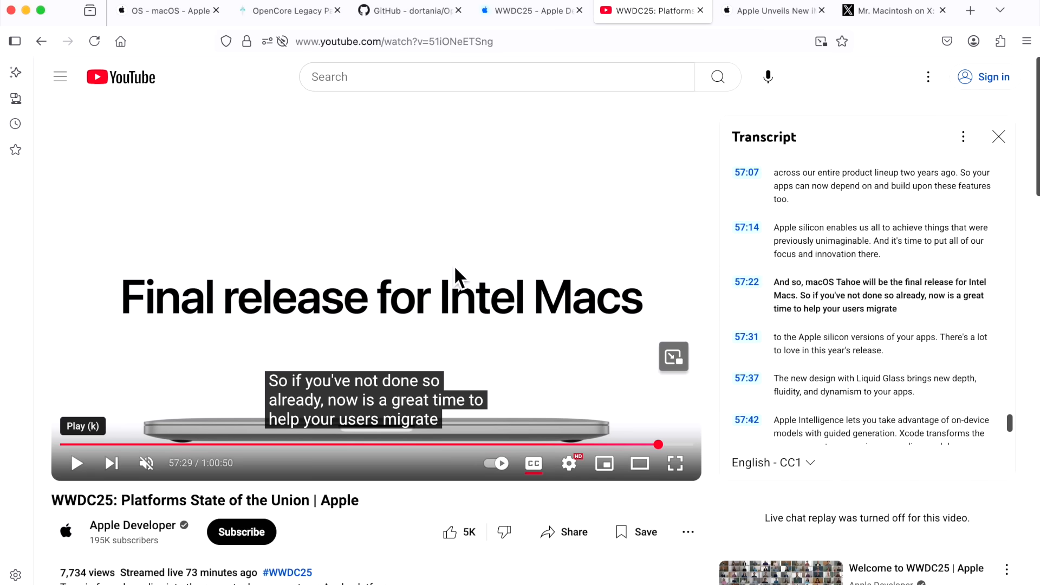
mouse_move(490, 368)
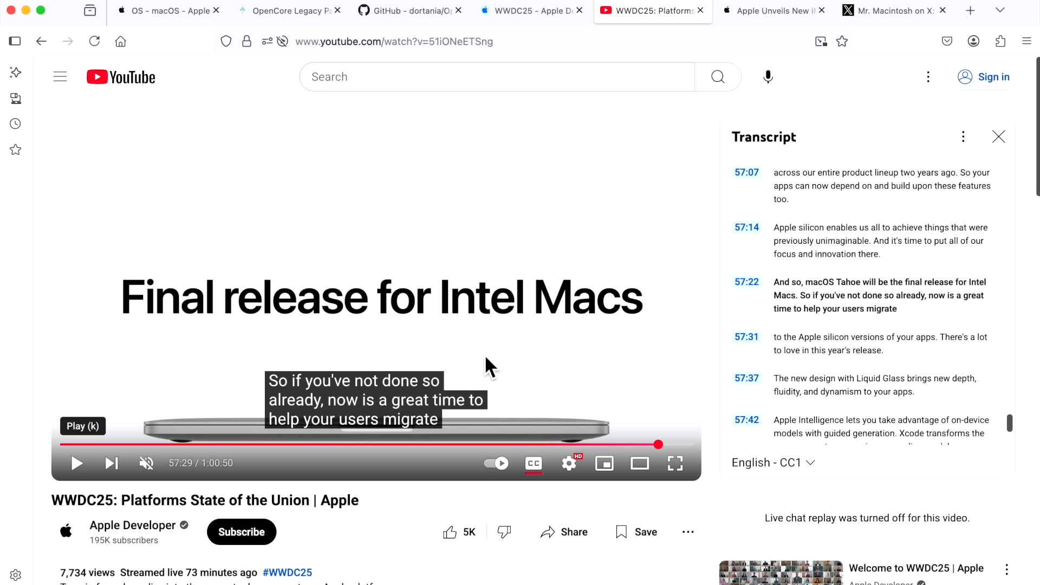
mouse_move(497, 361)
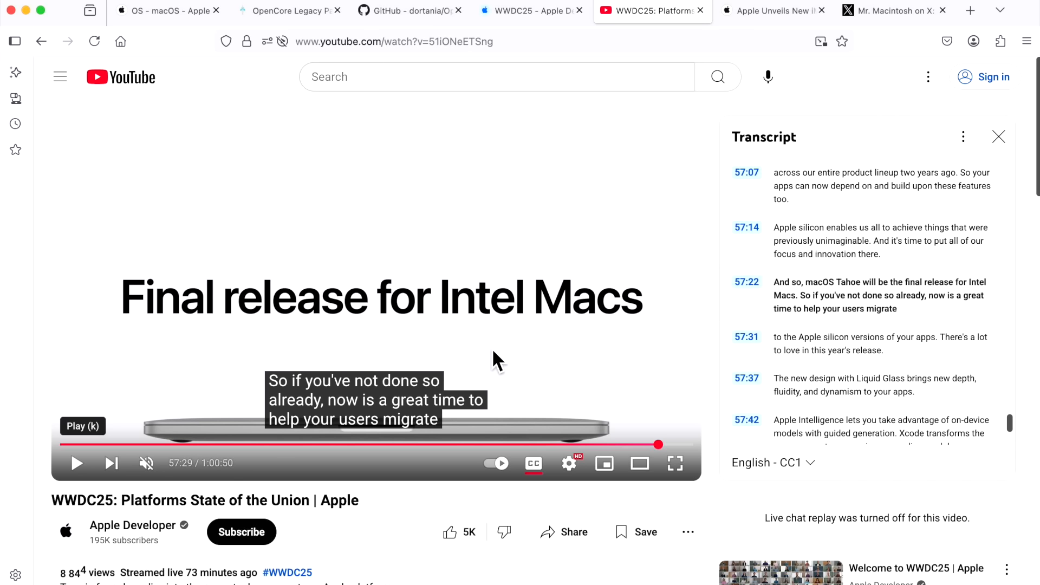
mouse_move(527, 370)
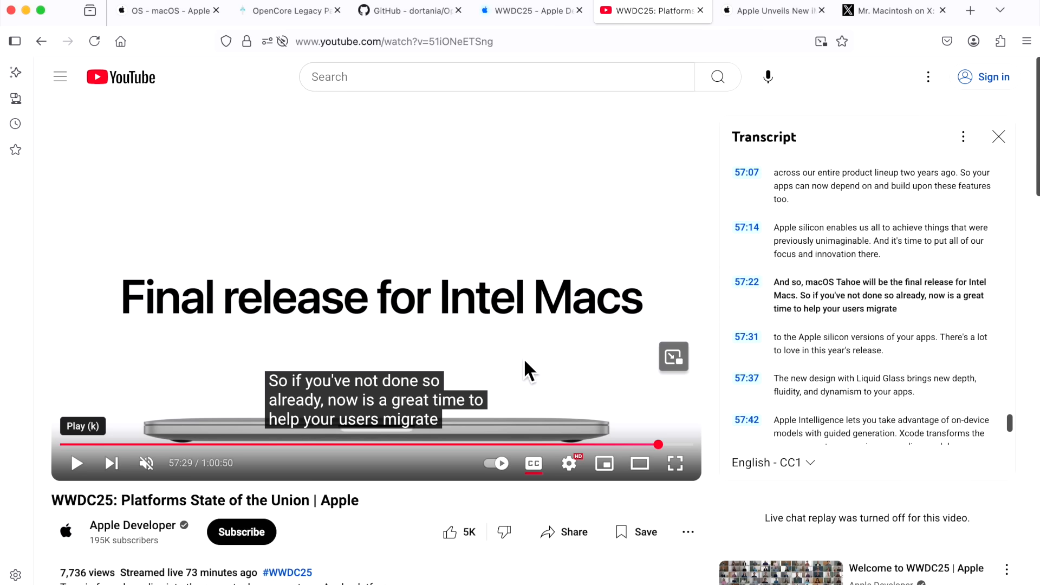
mouse_move(758, 96)
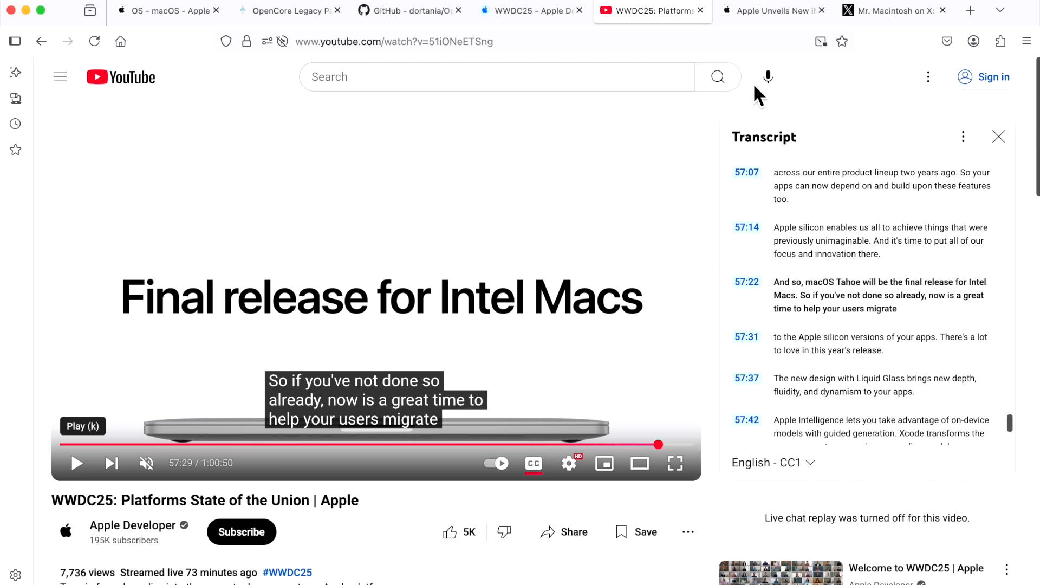
mouse_move(1000, 42)
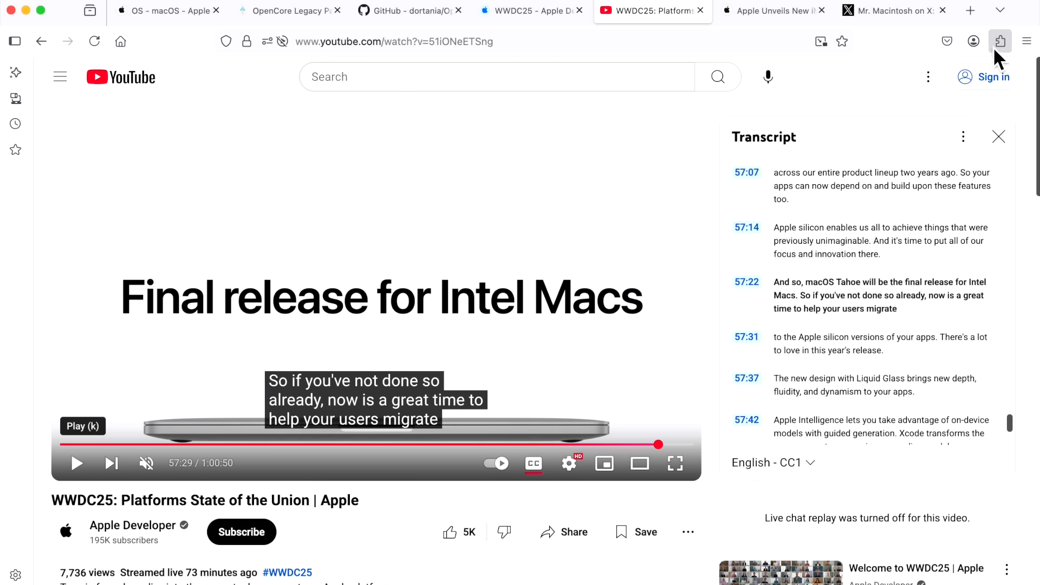
mouse_move(844, 220)
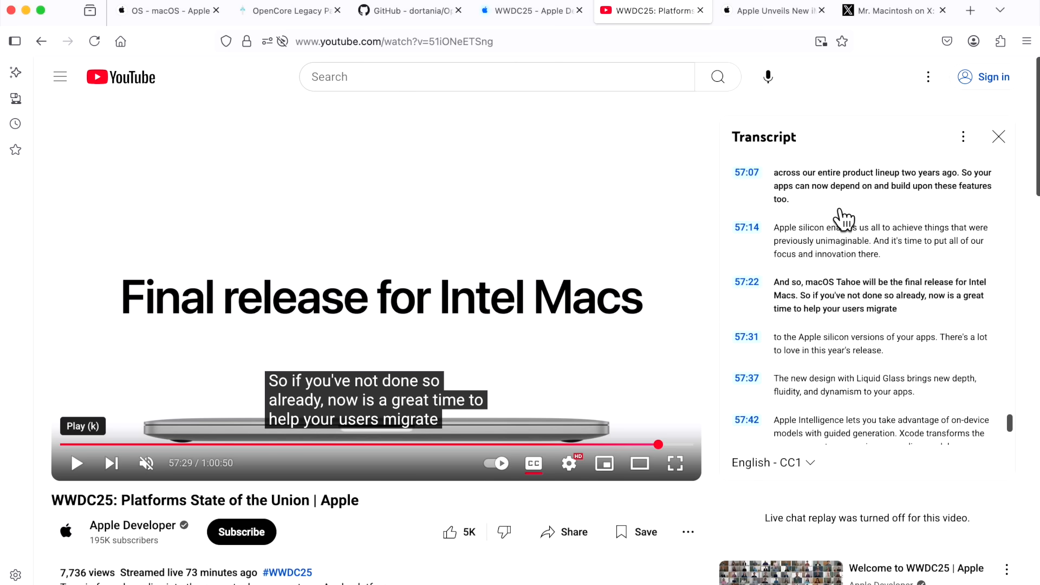
mouse_move(840, 224)
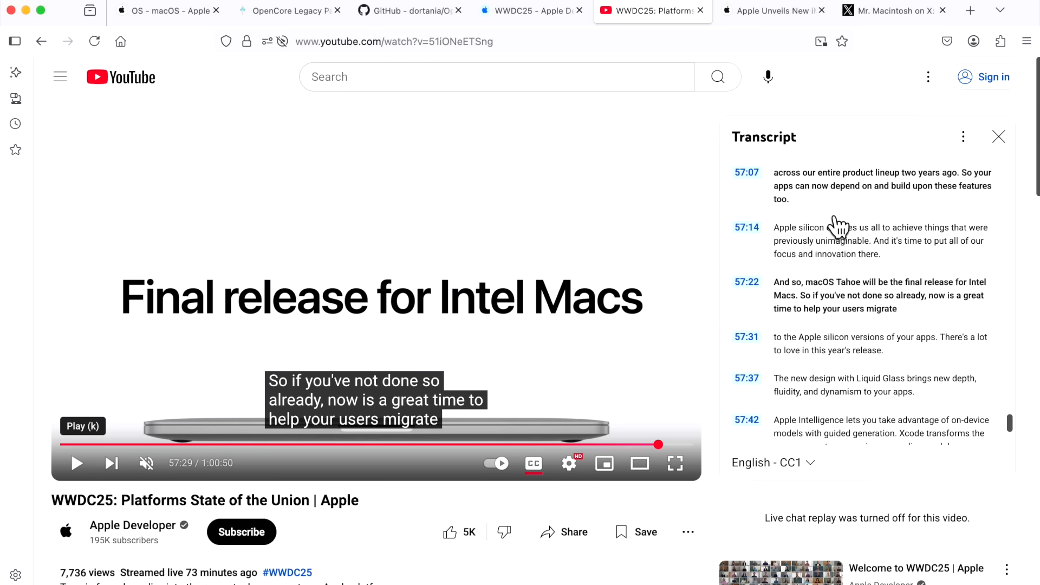
mouse_move(828, 247)
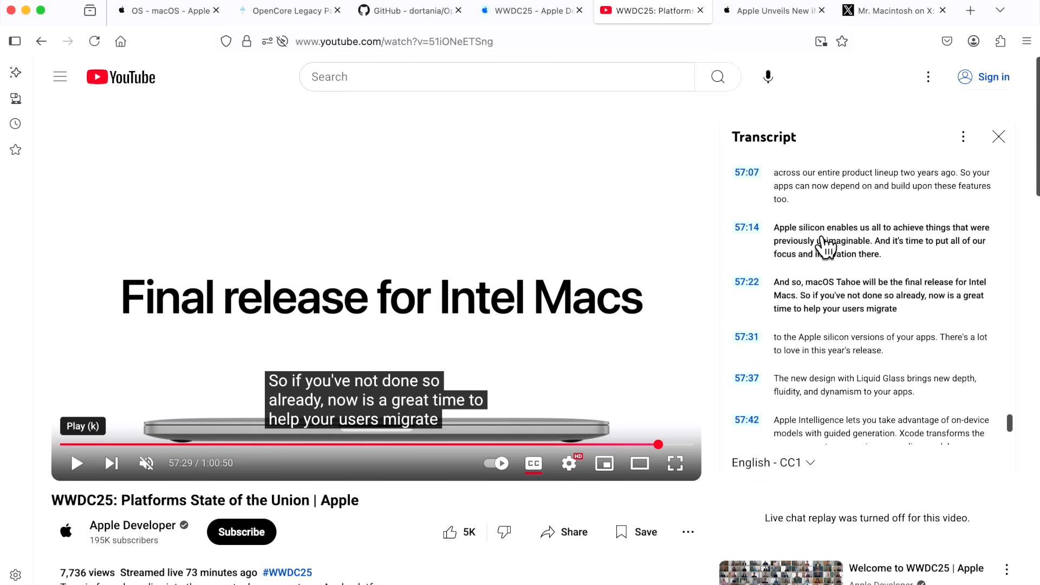
mouse_move(851, 118)
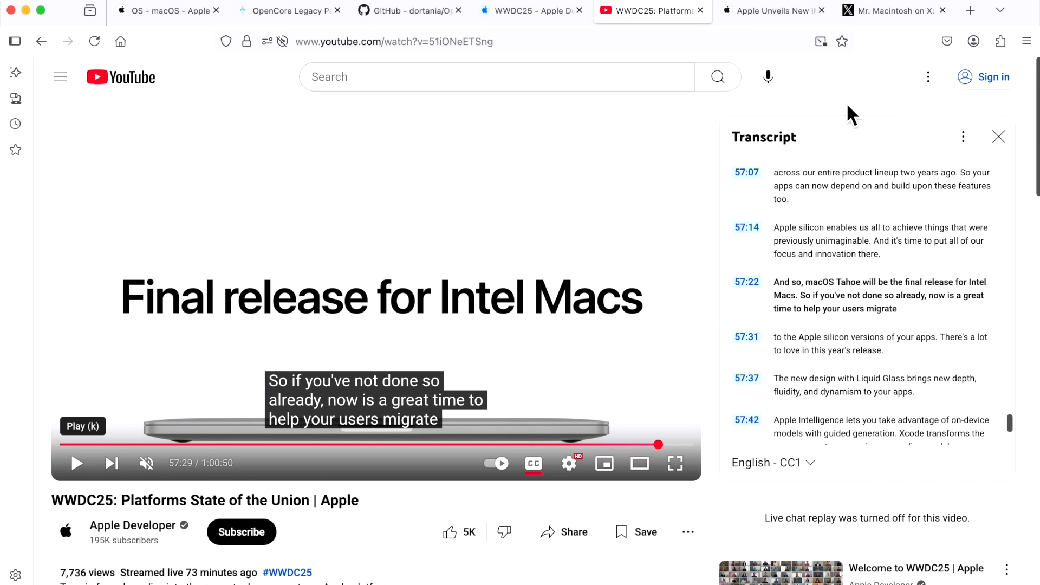
mouse_move(851, 118)
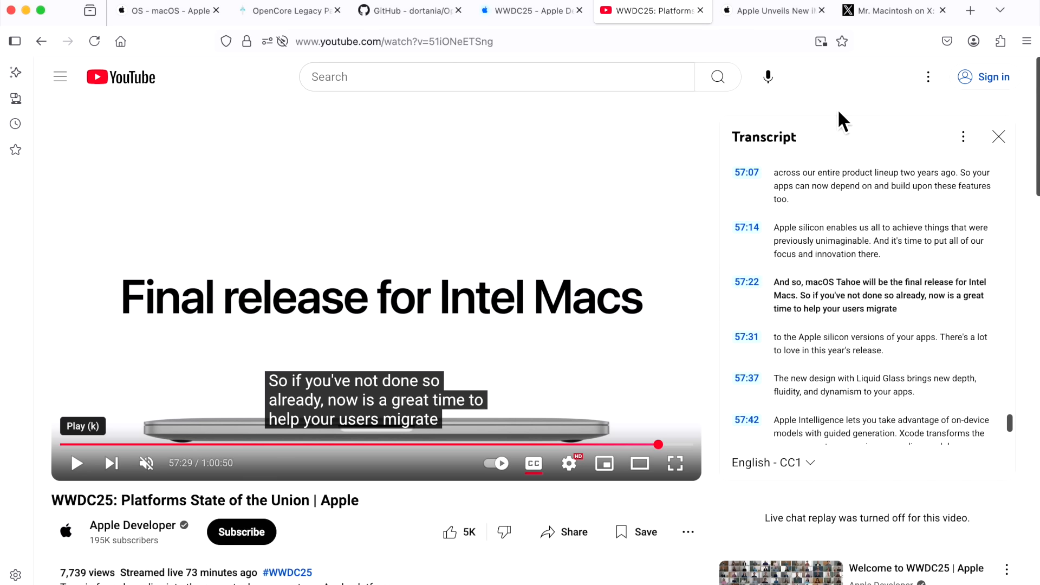
mouse_move(847, 111)
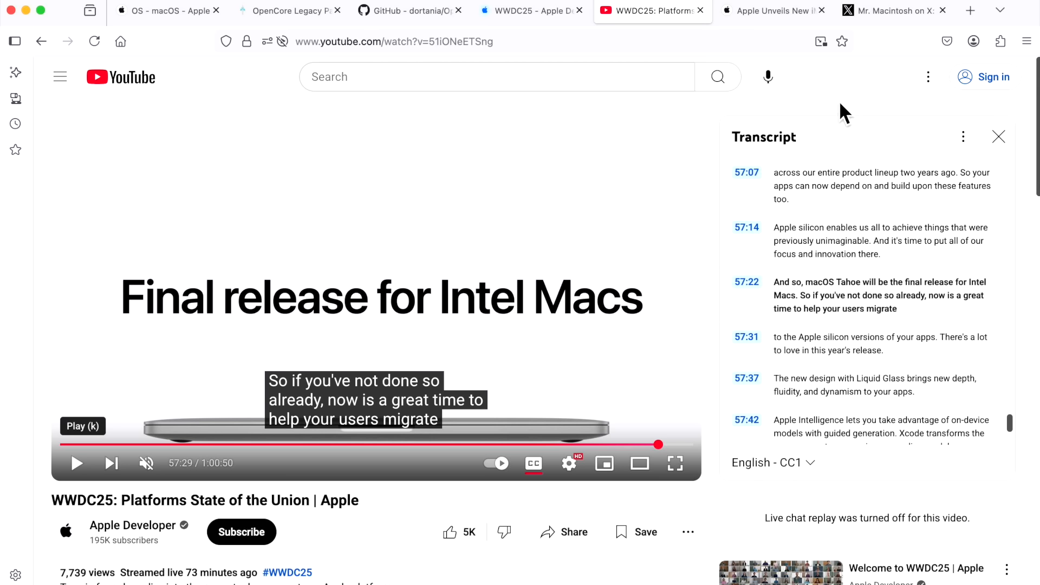
mouse_move(843, 114)
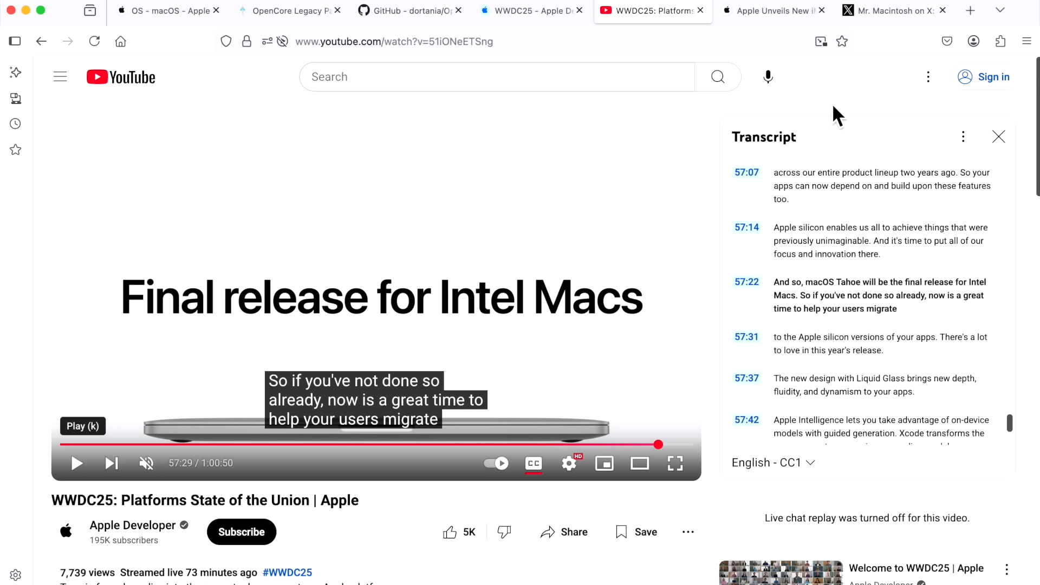
mouse_move(838, 106)
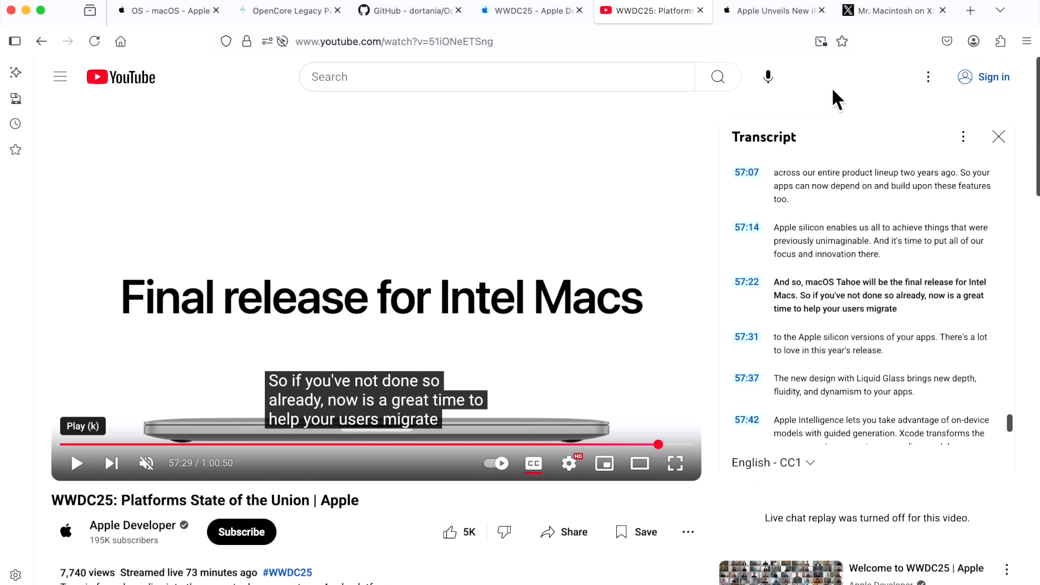
mouse_move(808, 132)
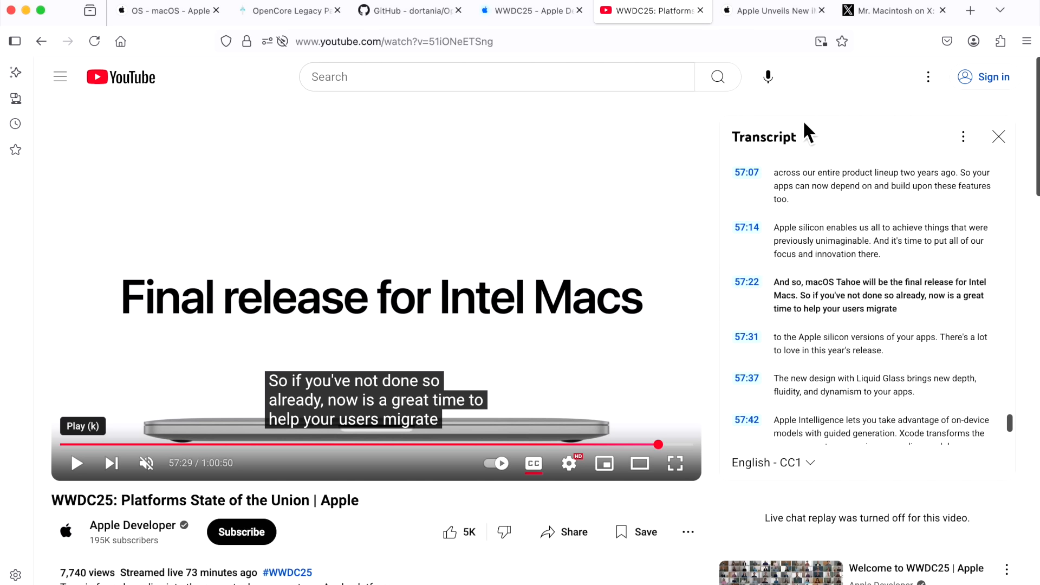
mouse_move(822, 144)
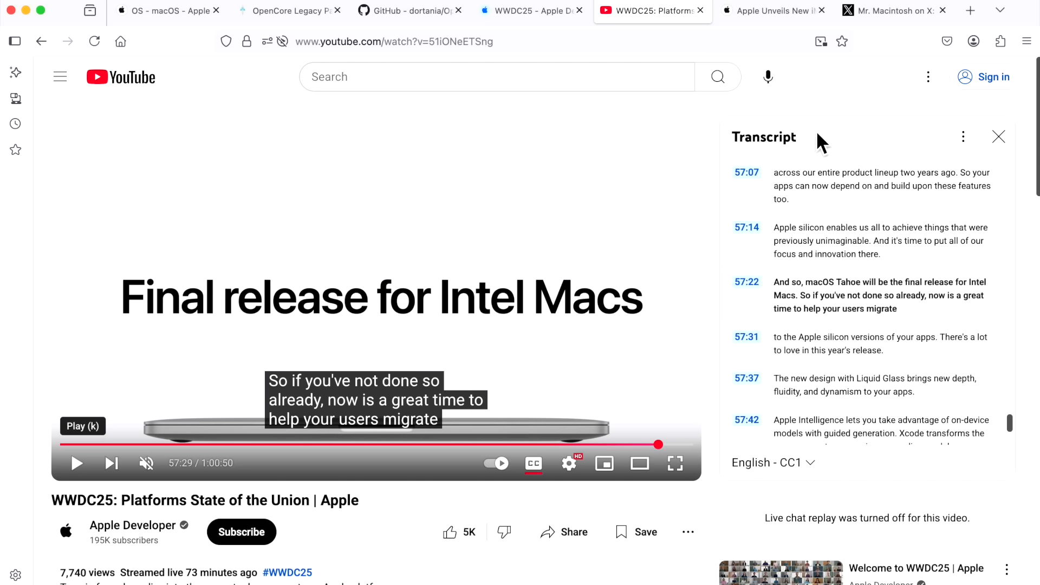
mouse_move(814, 113)
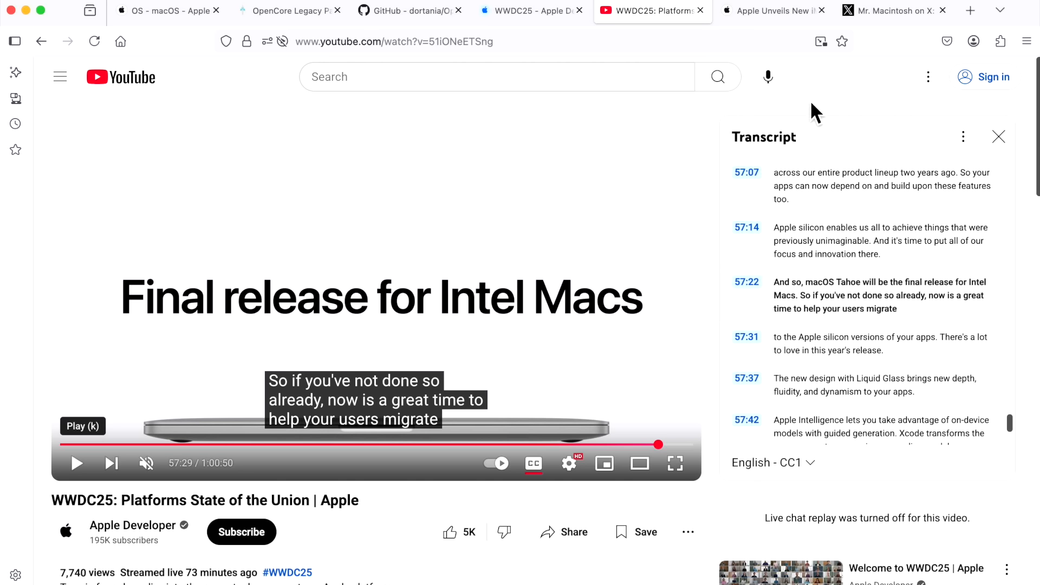
Step: Pass the 2006 iMac press release and land on the Mr. Macintosh X post again
left_click(769, 10)
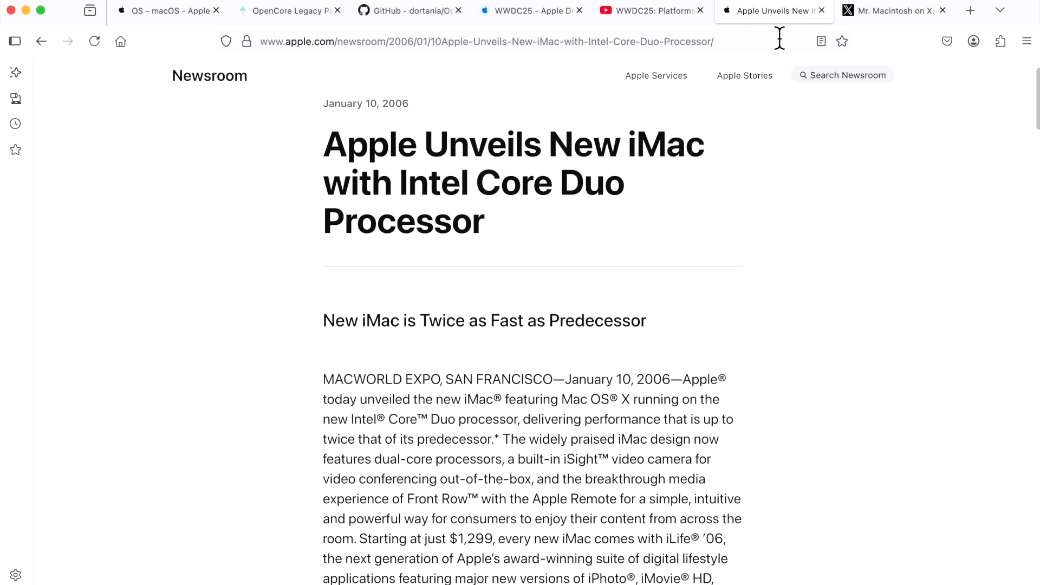
left_click(888, 10)
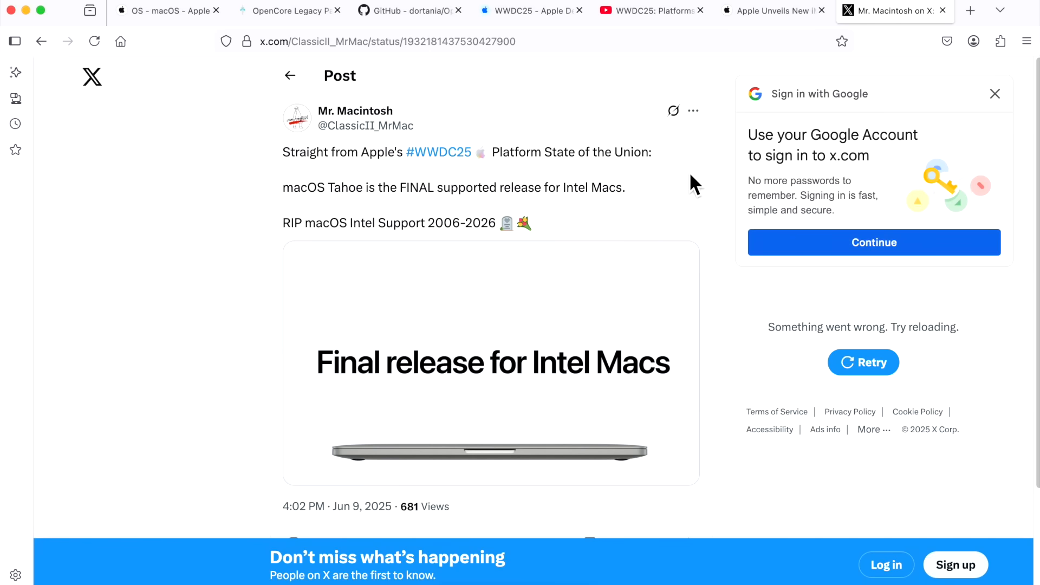
scroll("down", 3)
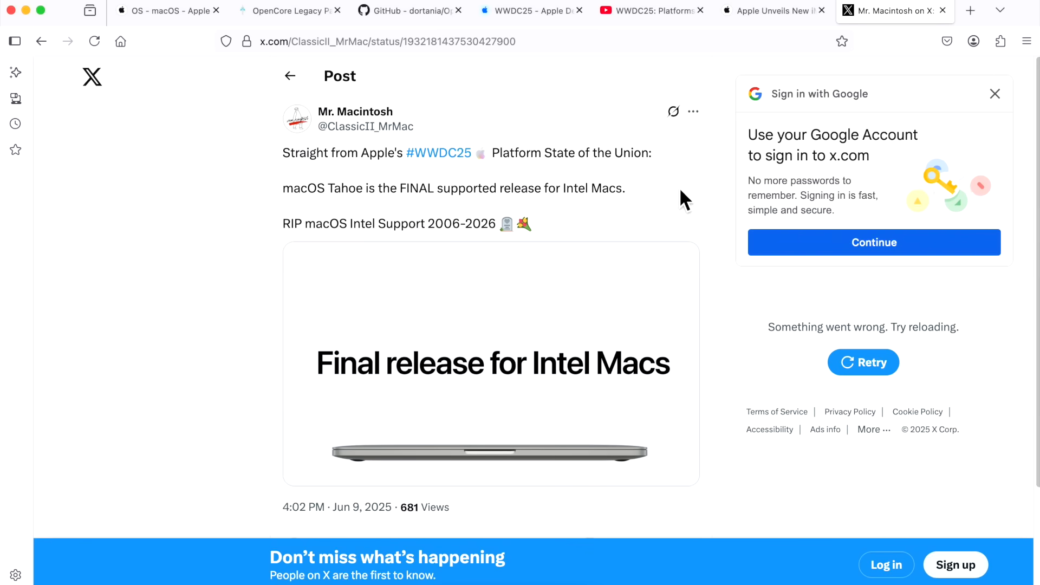
mouse_move(522, 329)
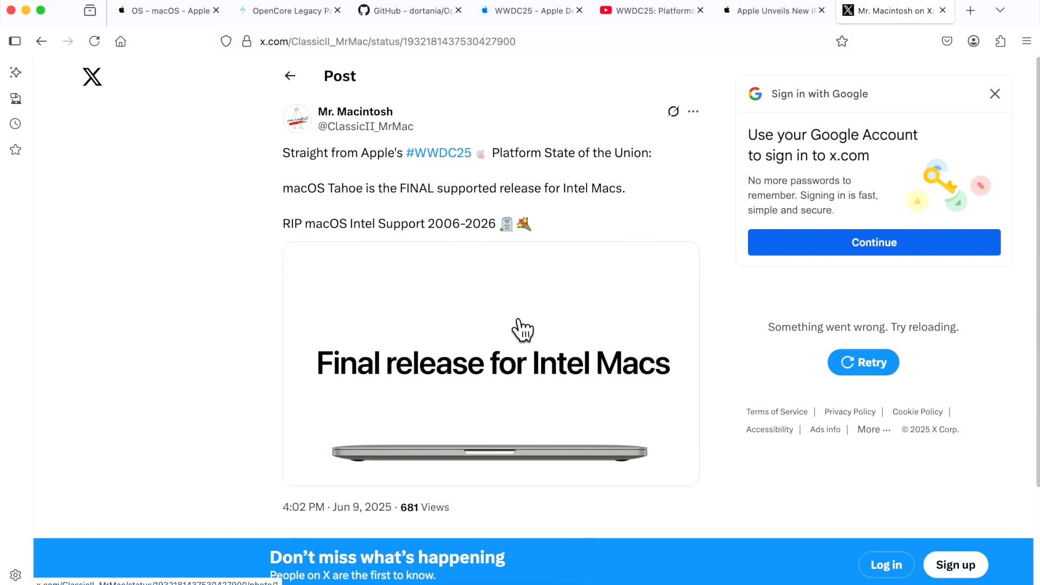
mouse_move(524, 333)
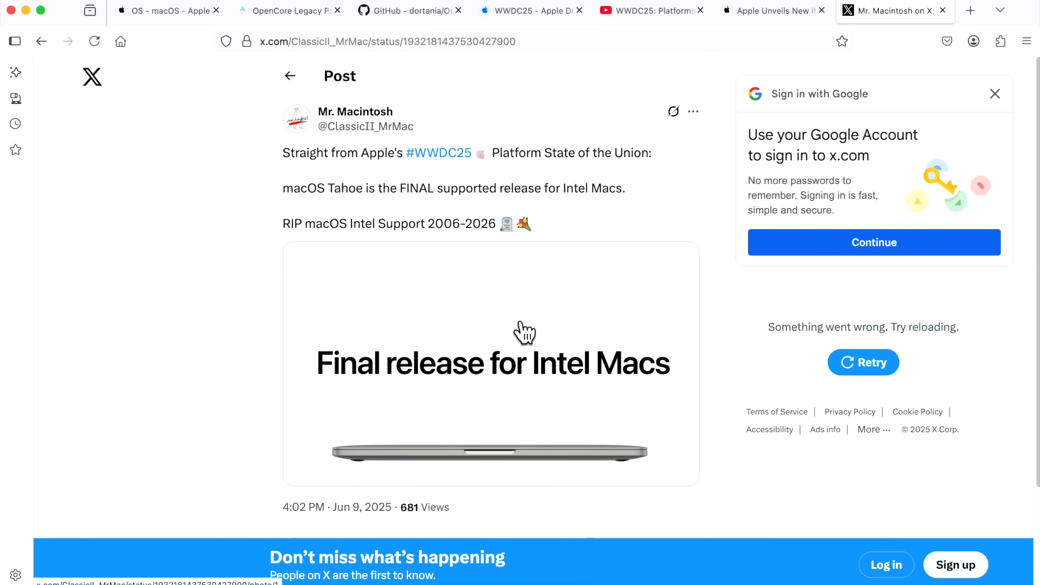
mouse_move(523, 337)
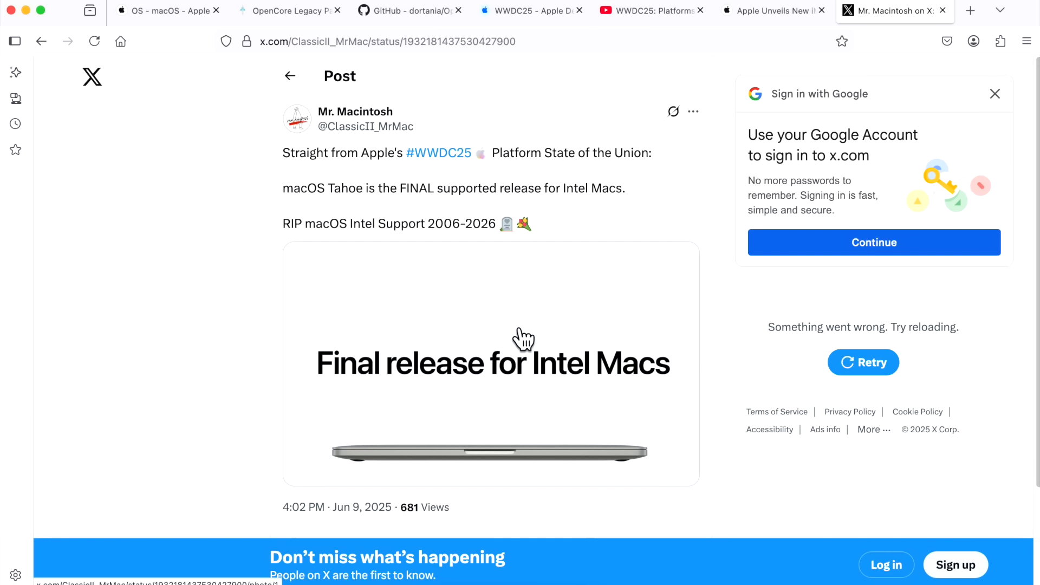
mouse_move(518, 348)
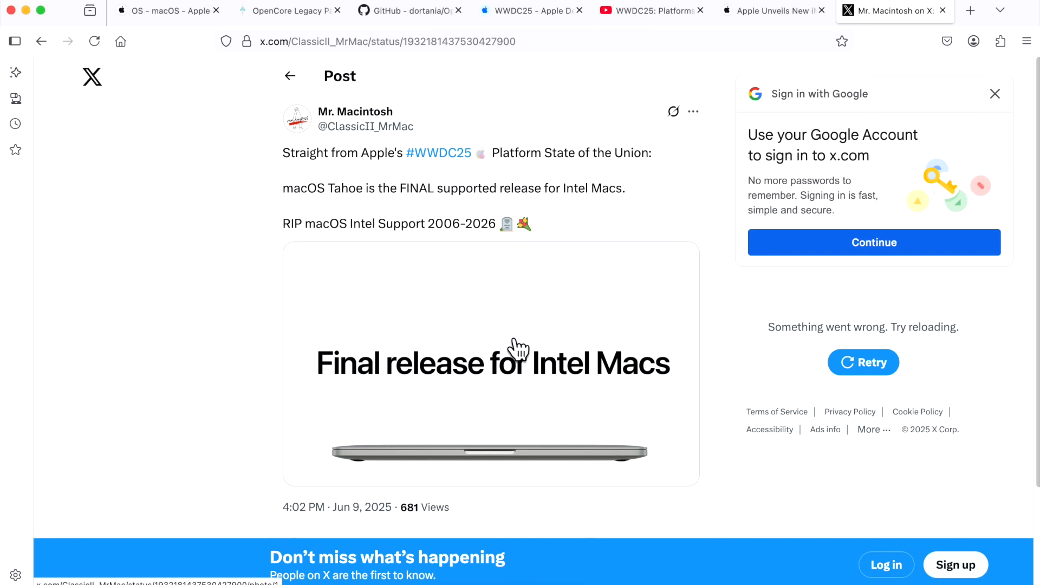
mouse_move(721, 442)
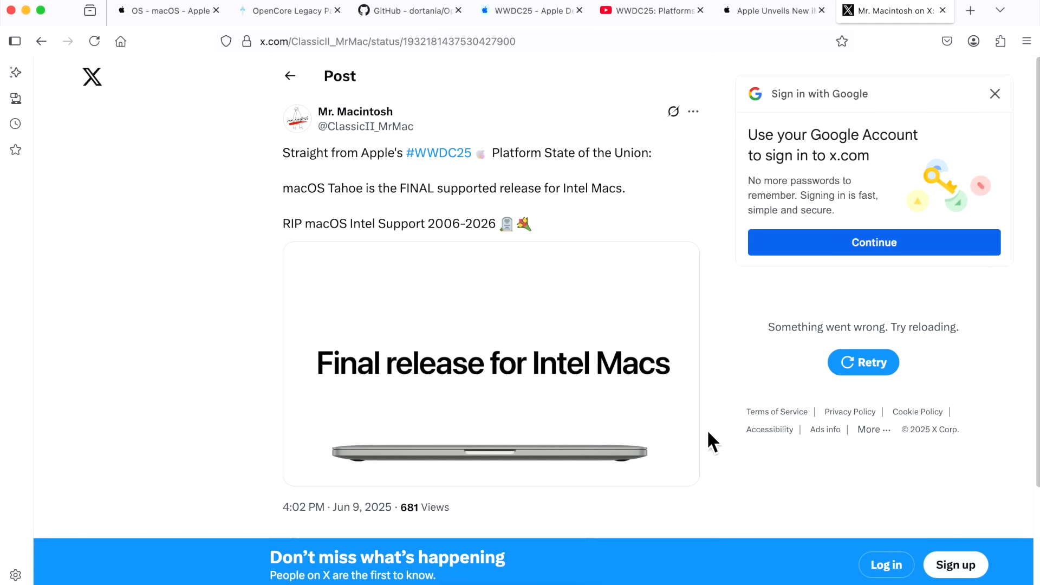
left_click(288, 10)
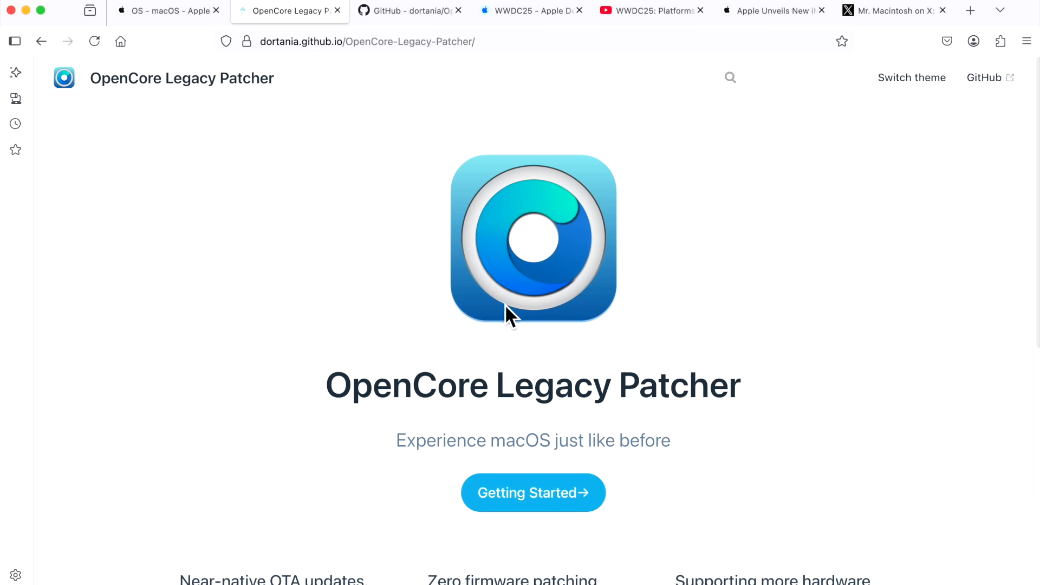
mouse_move(594, 439)
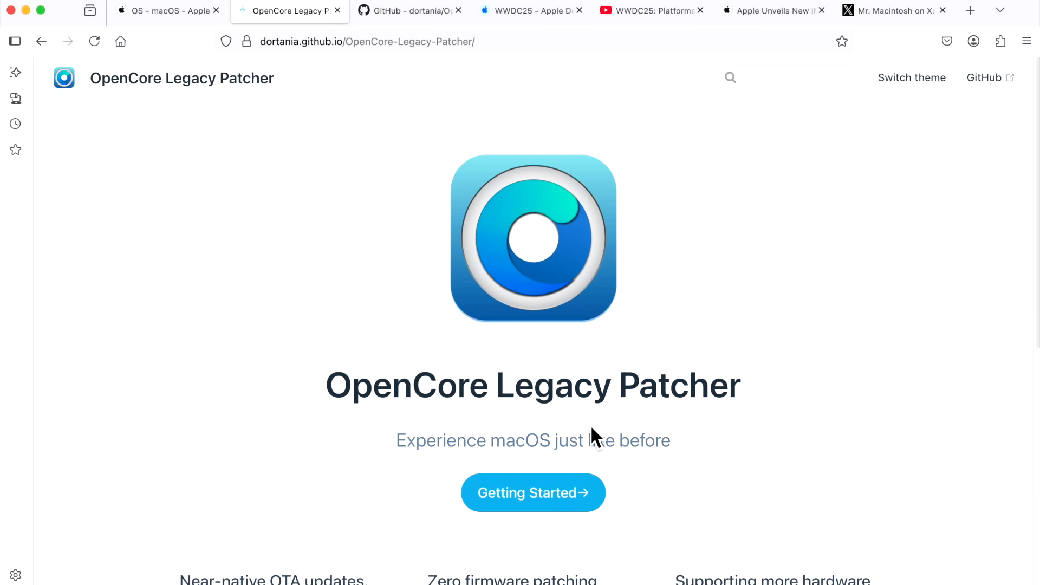
mouse_move(657, 436)
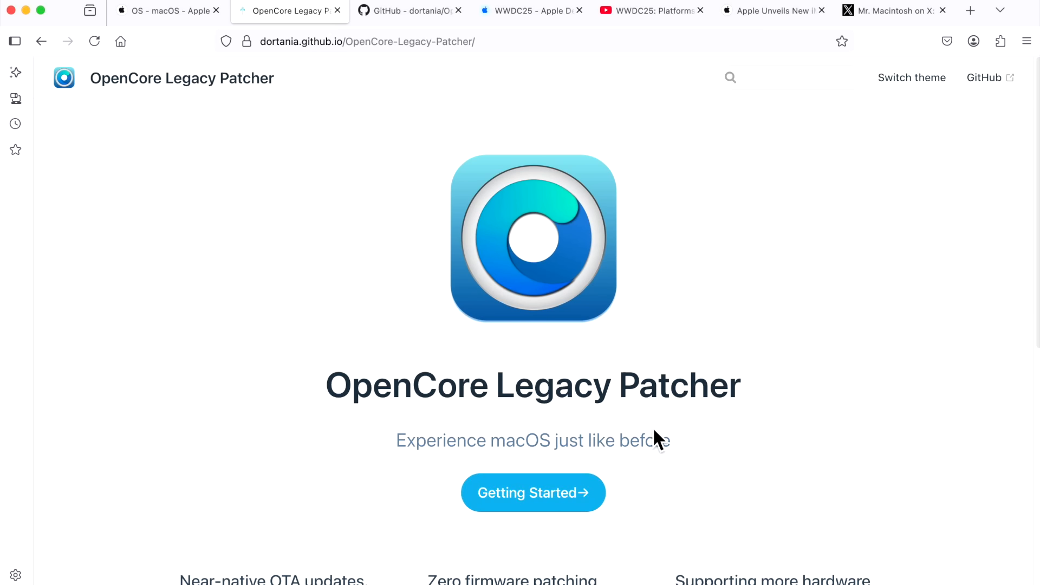
mouse_move(653, 483)
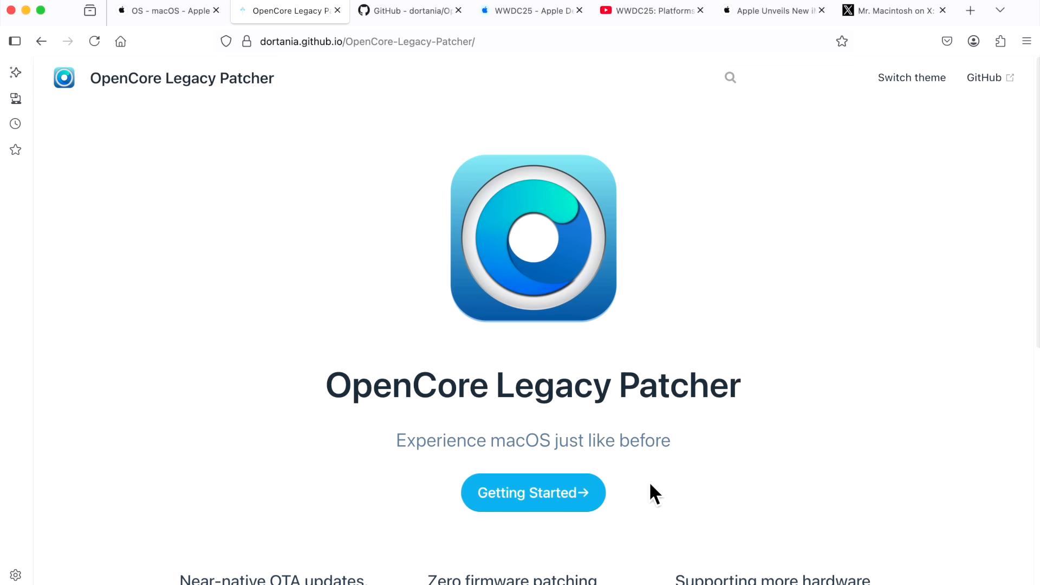
mouse_move(645, 427)
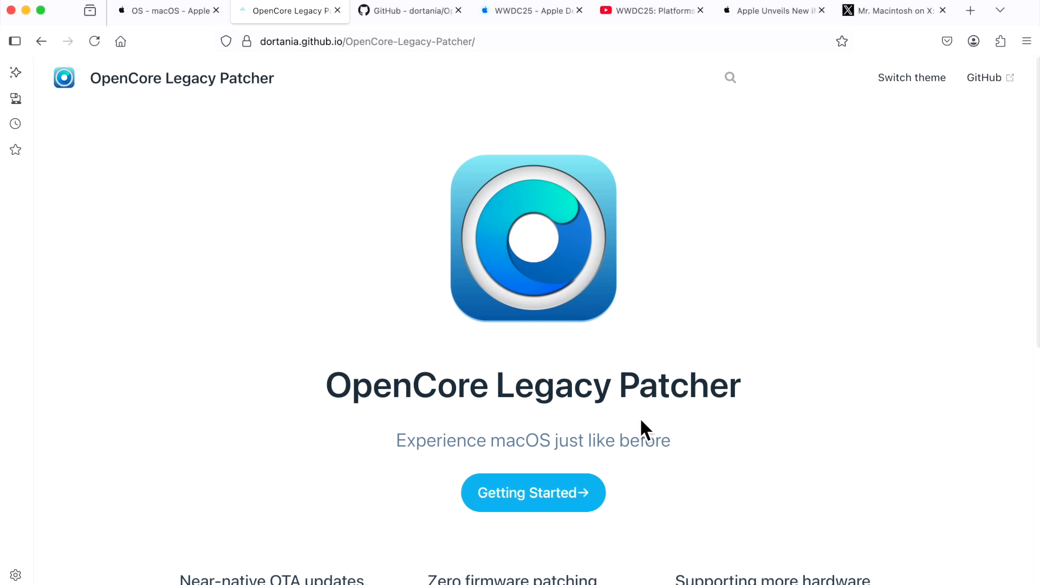
mouse_move(655, 475)
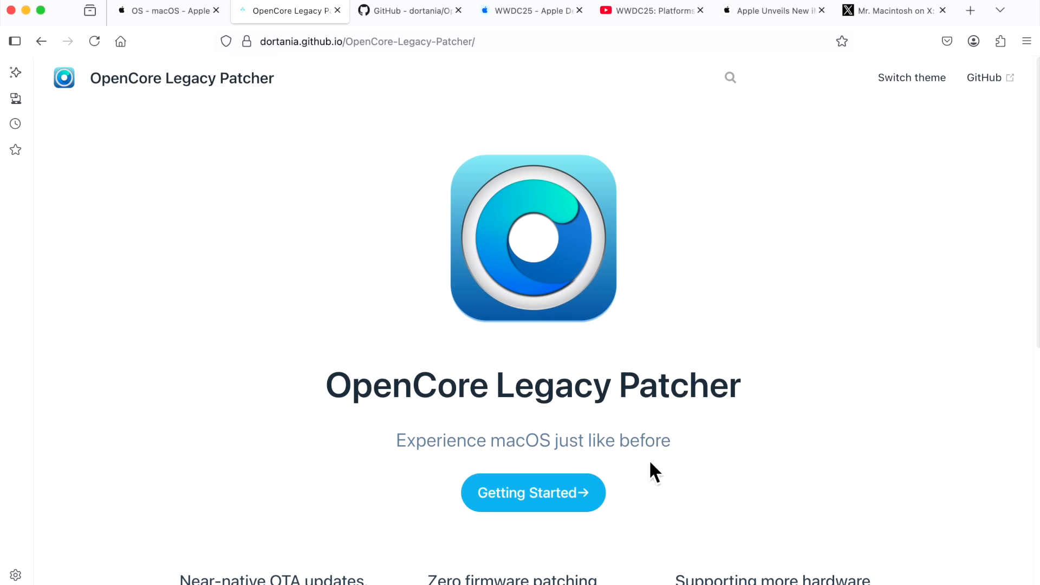
left_click(891, 10)
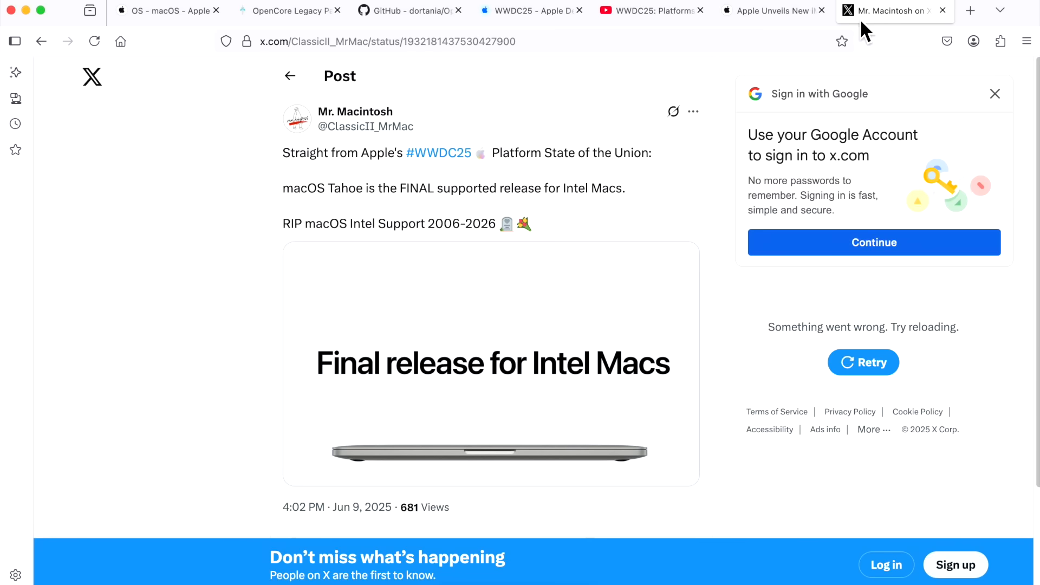
mouse_move(587, 415)
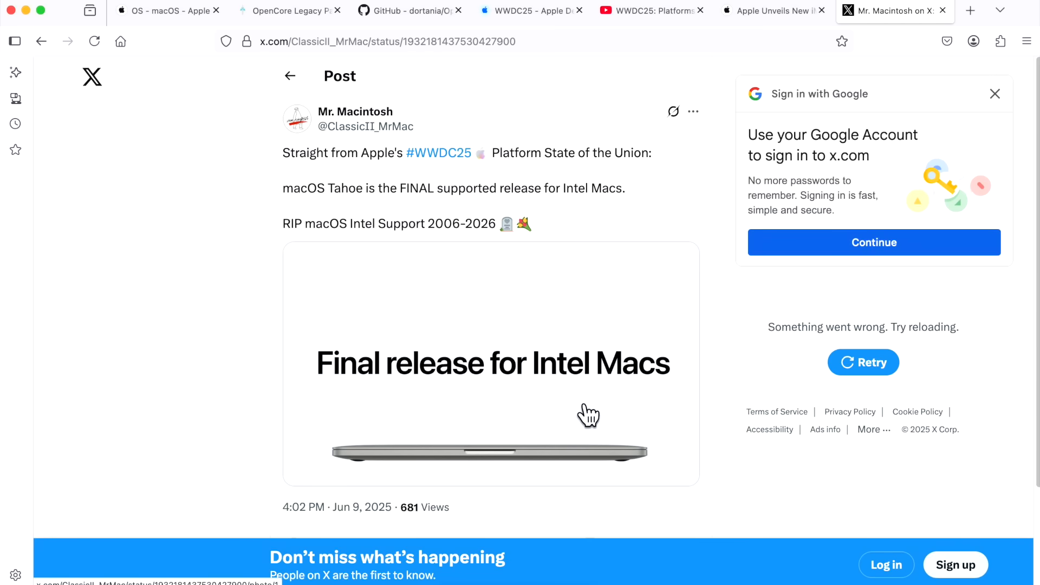